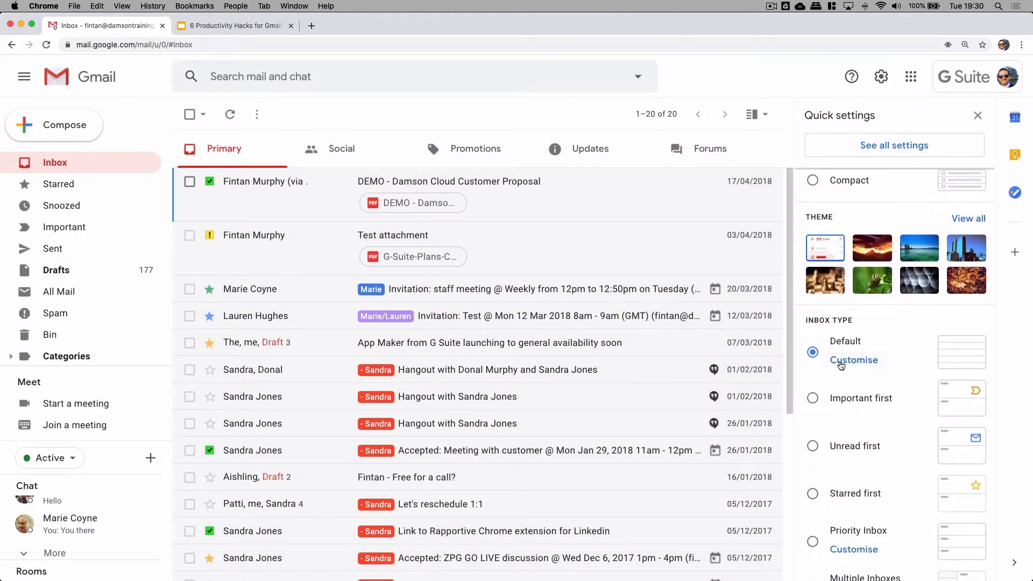
Turn off the Social category so the inbox shows one list of 35 conversations
{"action": "scroll", "scroll_direction": "down", "scroll_amount": 3}
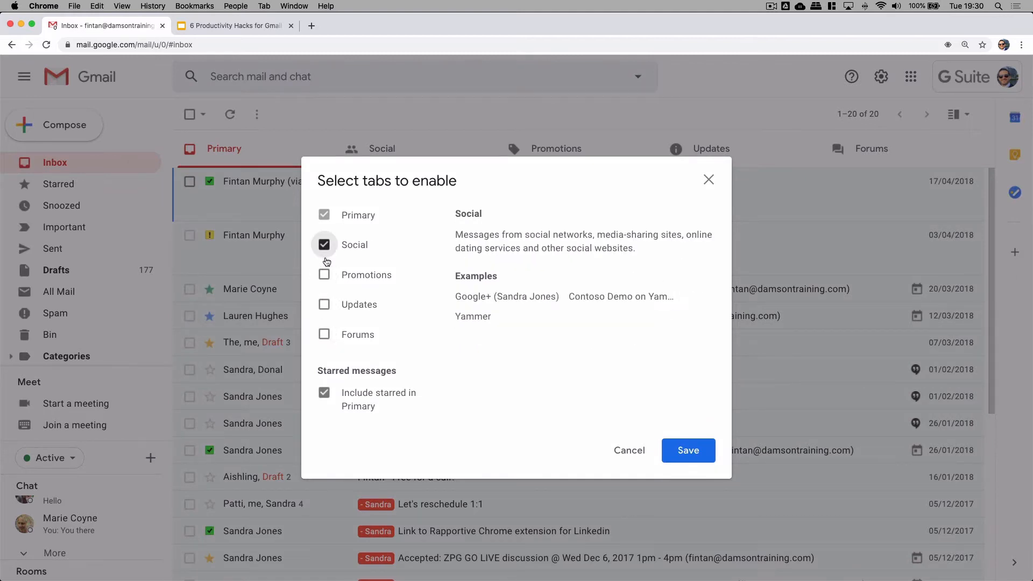
{"action": "left_click", "coordinate": [324, 245]}
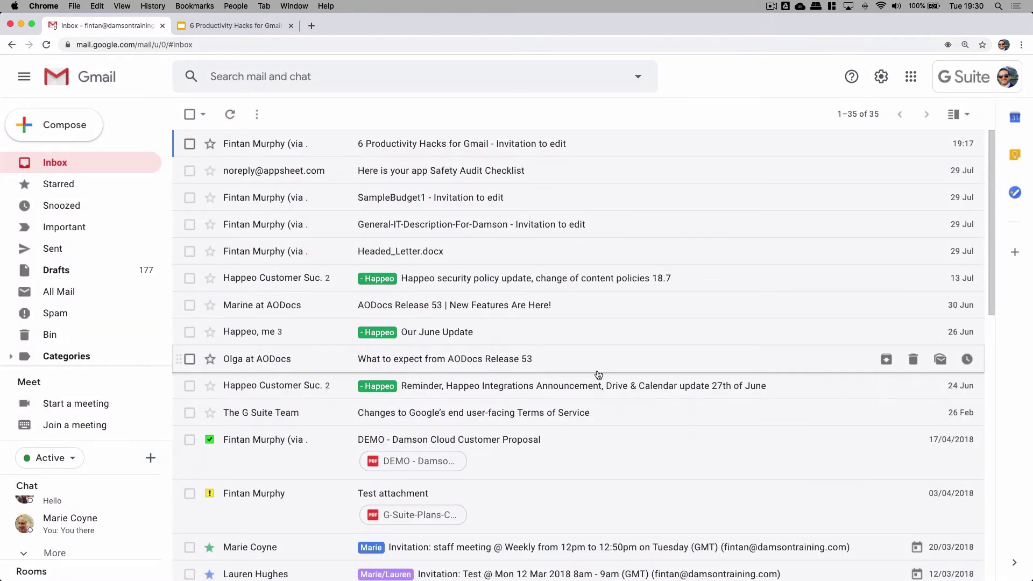
{"action": "scroll", "scroll_direction": "down", "scroll_amount": 3}
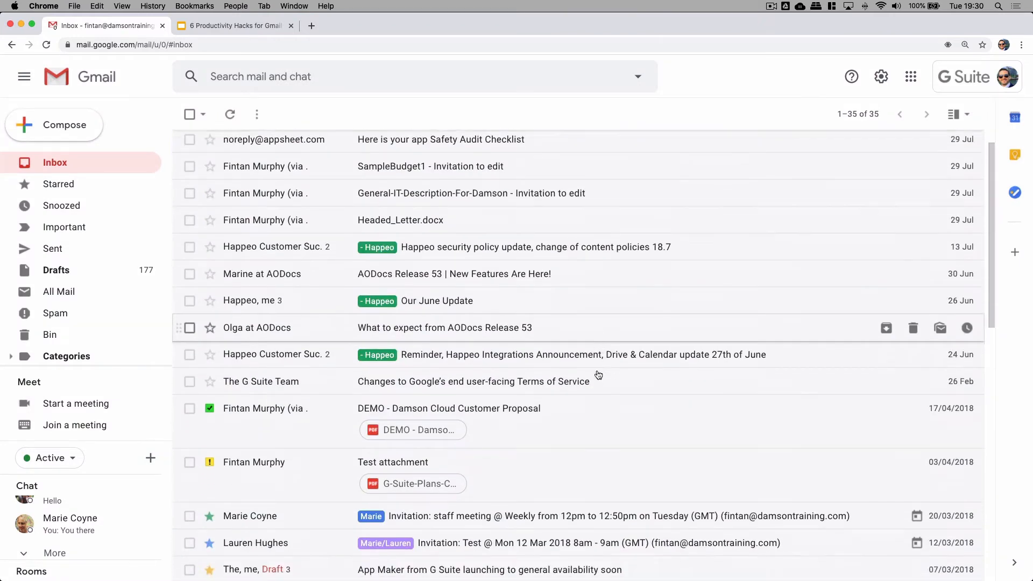
{"action": "scroll", "scroll_direction": "down", "scroll_amount": 3}
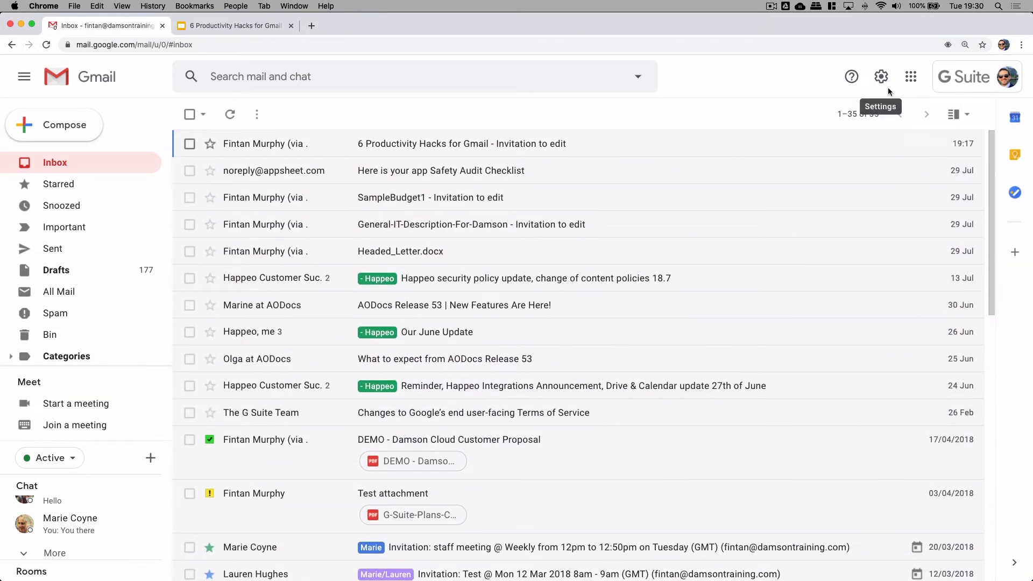
Set the inbox type to Unread first and select AODocs and other messages to mark unread
{"action": "left_click", "coordinate": [881, 76]}
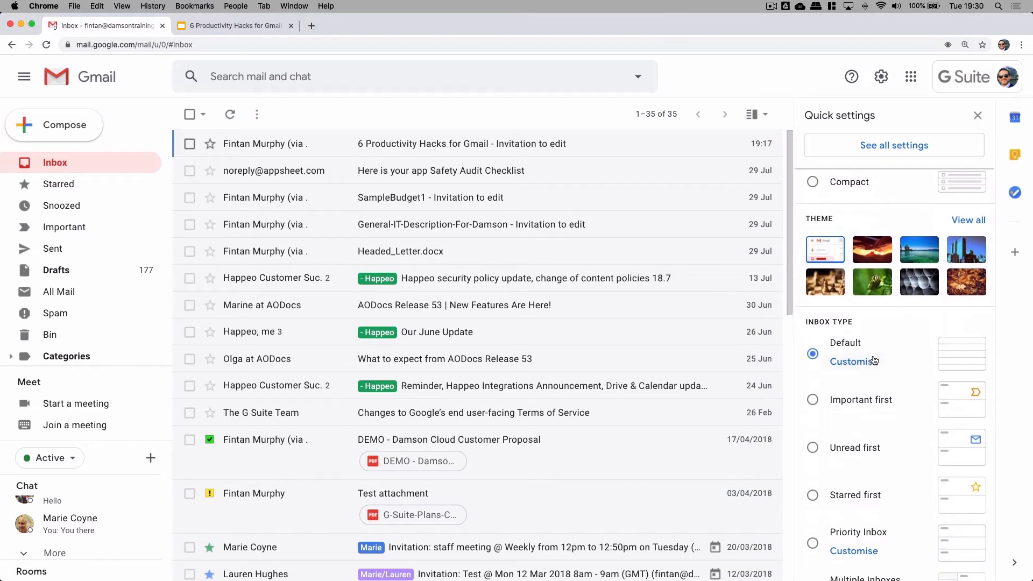
{"action": "scroll", "scroll_direction": "down", "scroll_amount": 3}
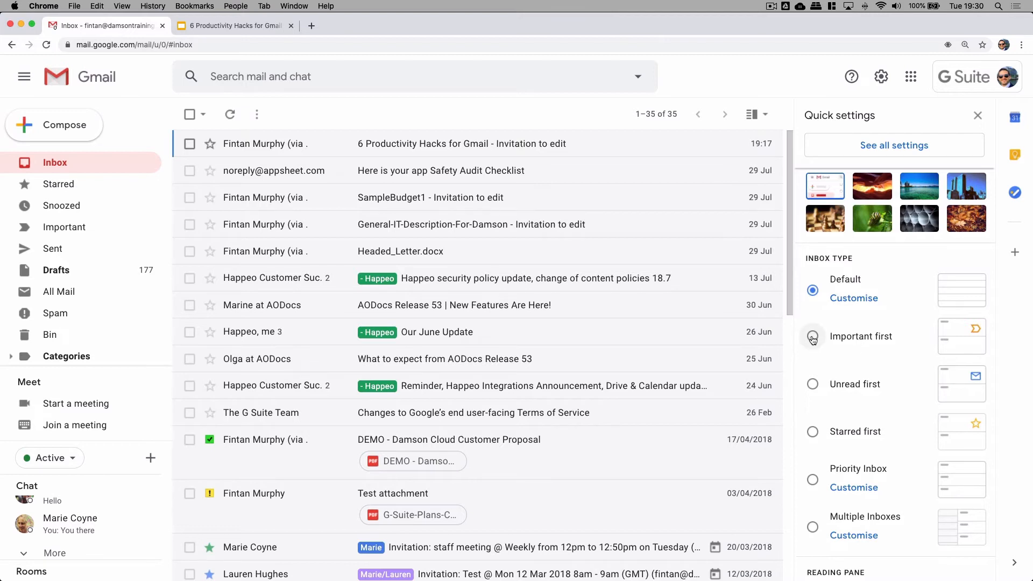
{"action": "left_click", "coordinate": [812, 336]}
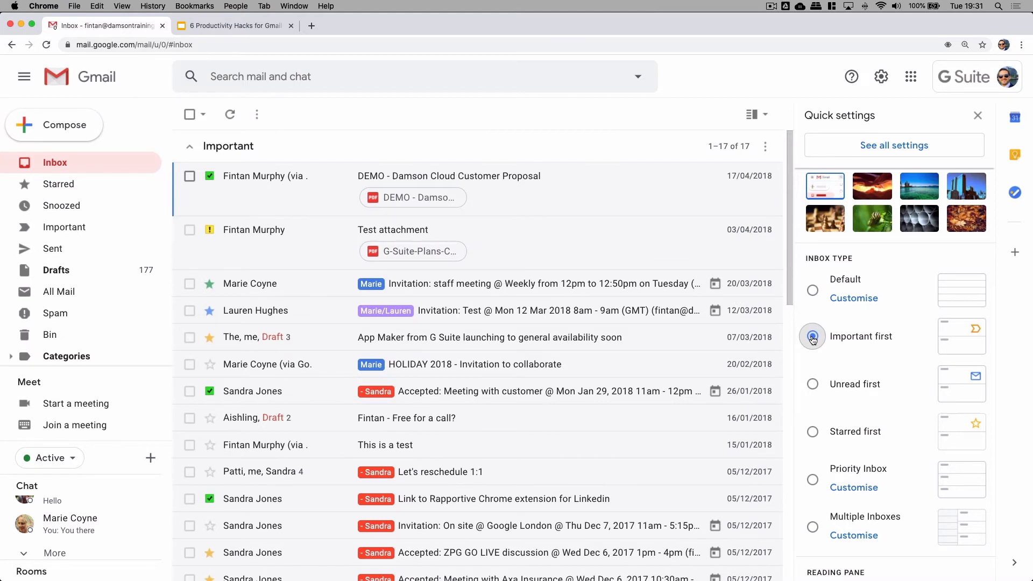
{"action": "left_click", "coordinate": [812, 336]}
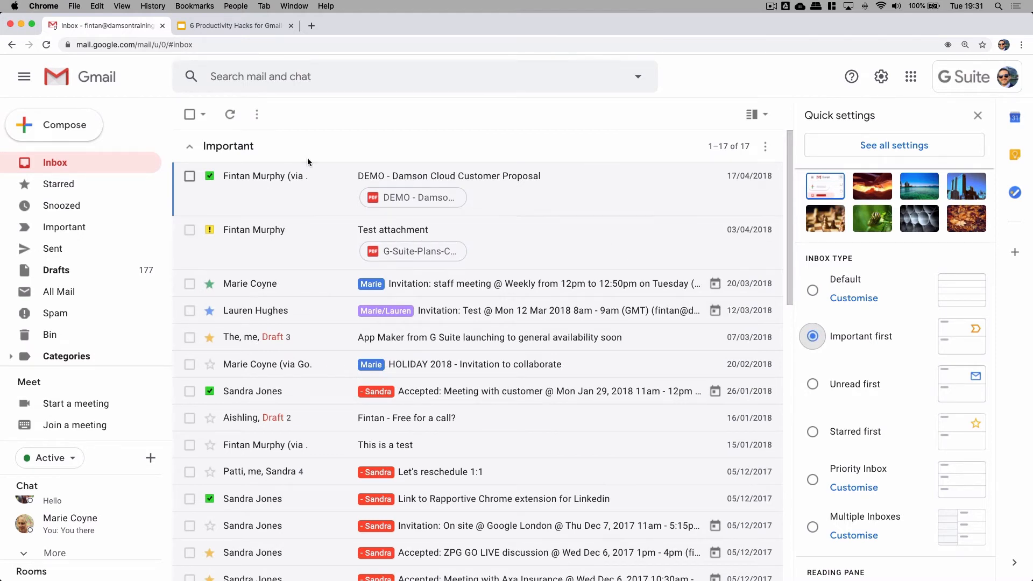
{"action": "left_click", "coordinate": [189, 146]}
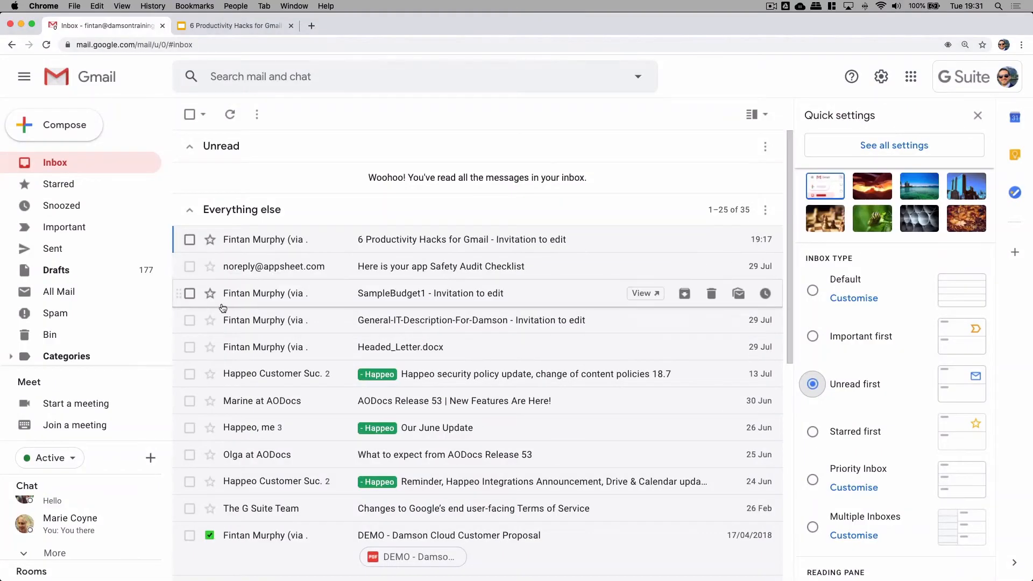
{"action": "left_click", "coordinate": [189, 401]}
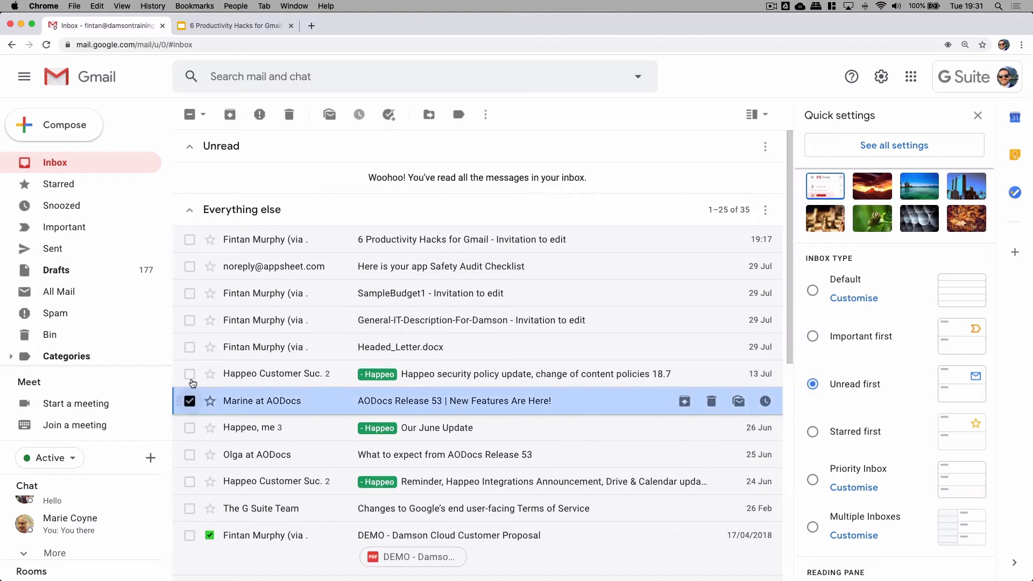
{"action": "left_click", "coordinate": [329, 114]}
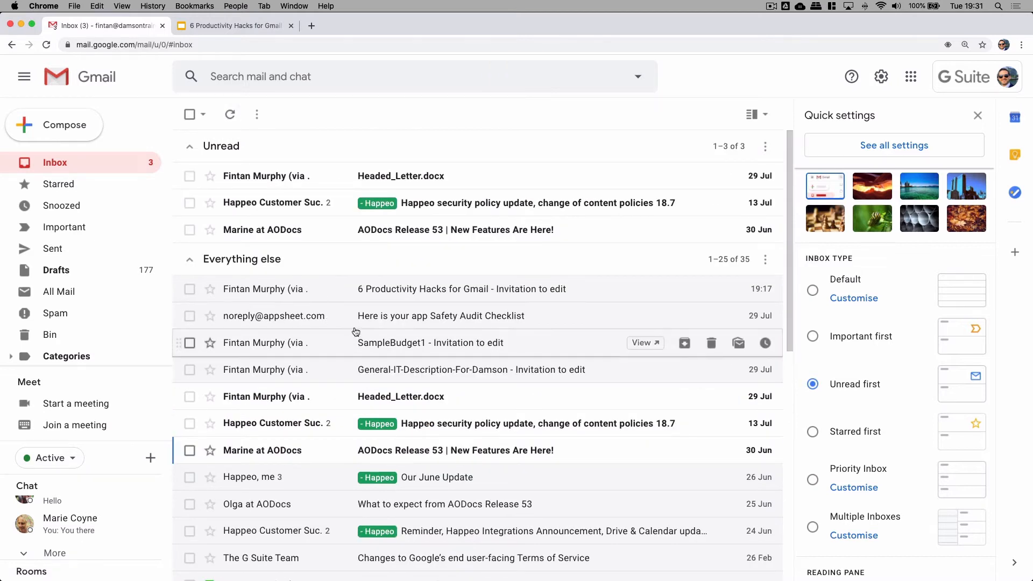
{"action": "mouse_move", "coordinate": [352, 322]}
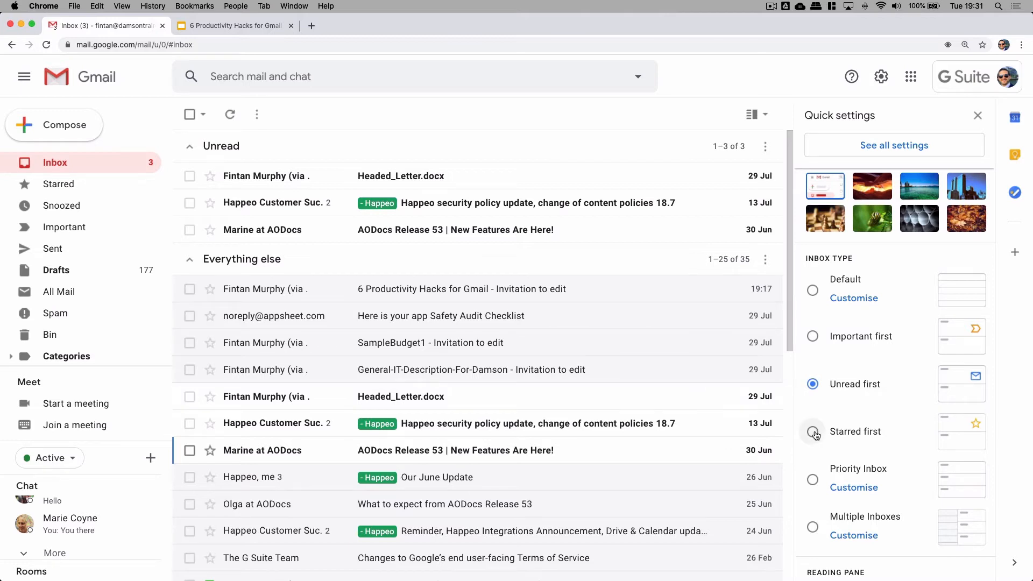
Try Starred first and give Test attachment a green check marker
{"action": "left_click", "coordinate": [812, 431]}
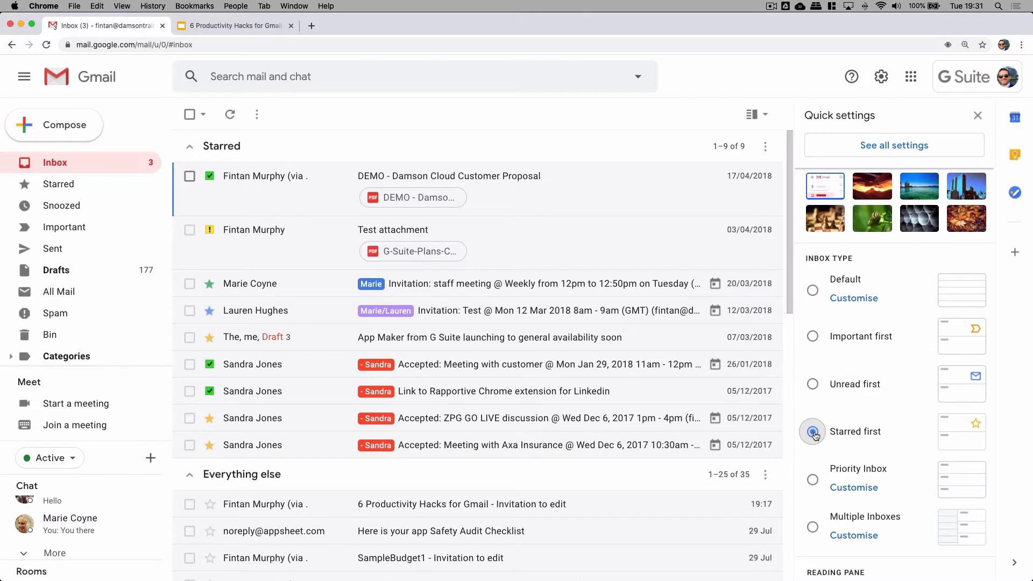
{"action": "left_click", "coordinate": [812, 431]}
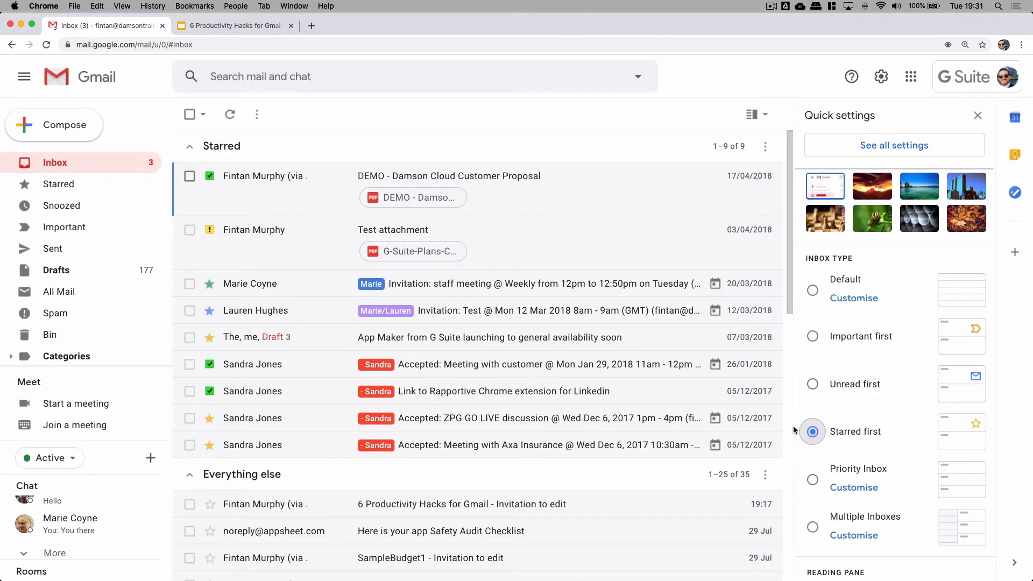
{"action": "mouse_move", "coordinate": [209, 237]}
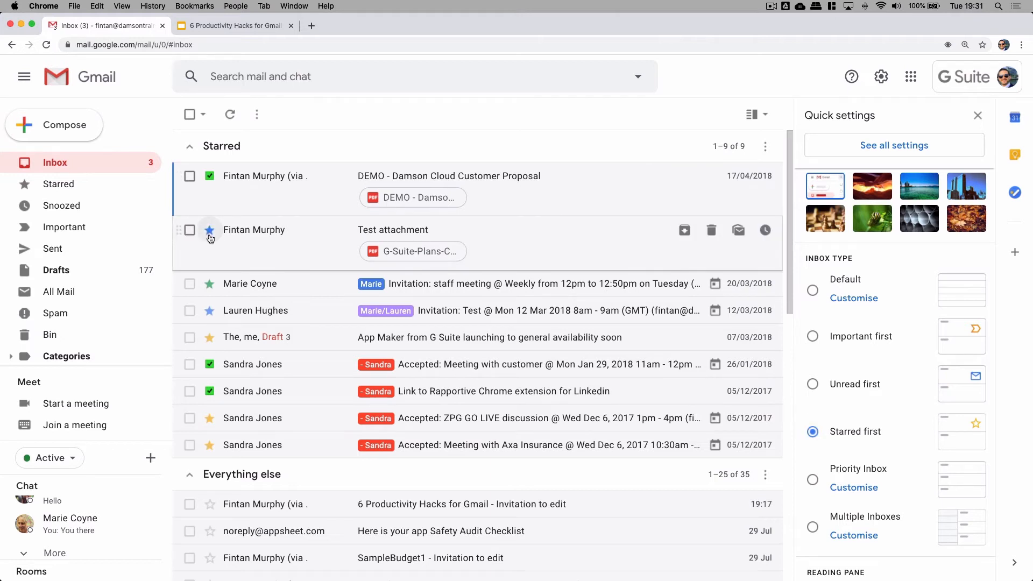
{"action": "left_click", "coordinate": [210, 230]}
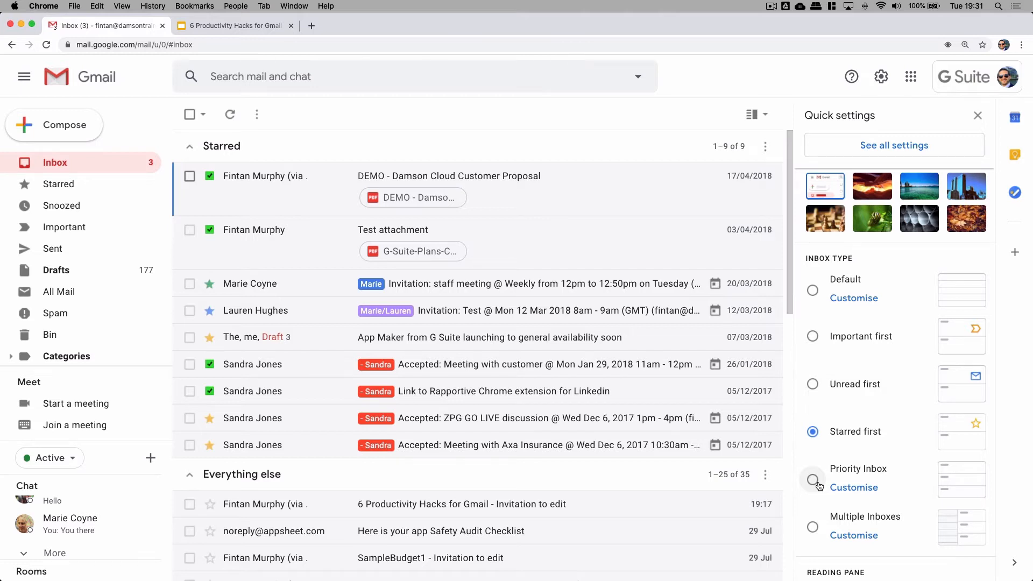
Switch to Priority Inbox, expand the Starred section and open its section settings
{"action": "left_click", "coordinate": [813, 479]}
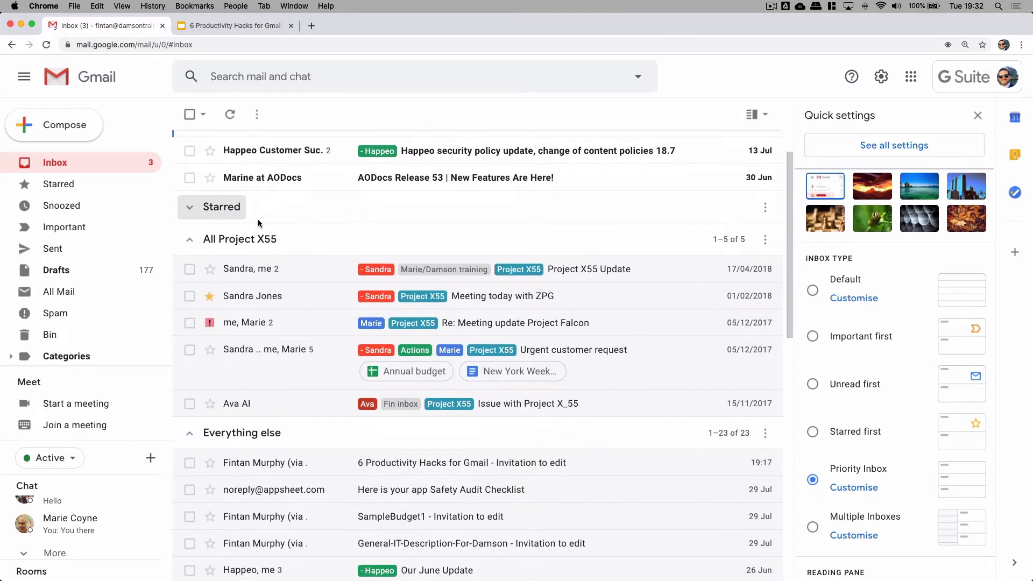
{"action": "mouse_move", "coordinate": [290, 256]}
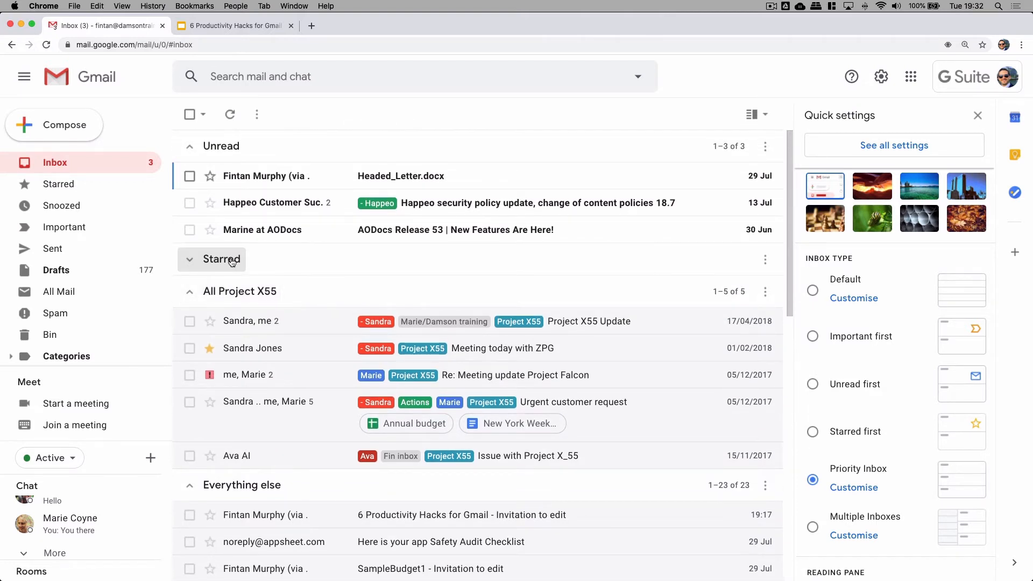
{"action": "left_click", "coordinate": [224, 260]}
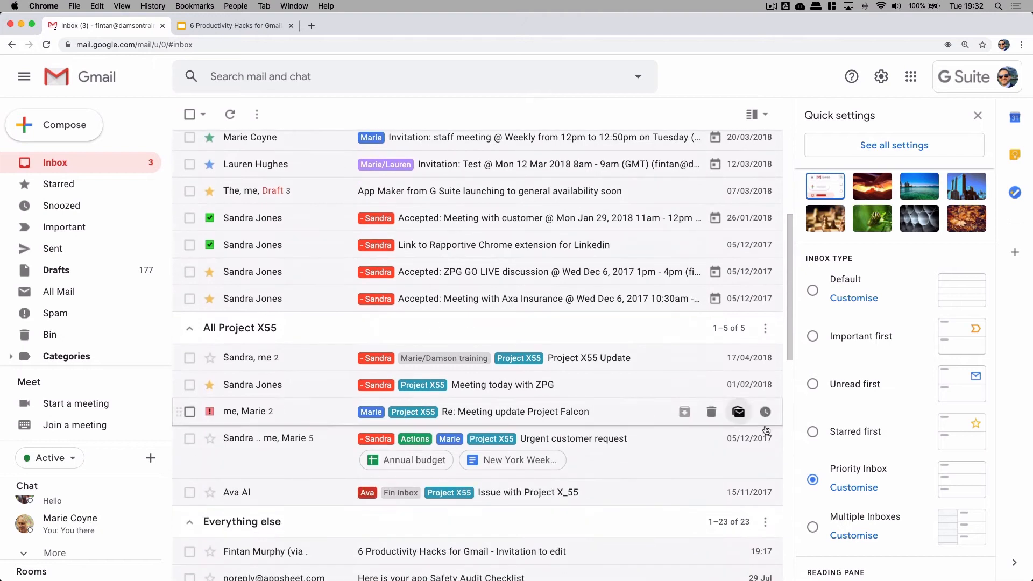
{"action": "left_click", "coordinate": [894, 145]}
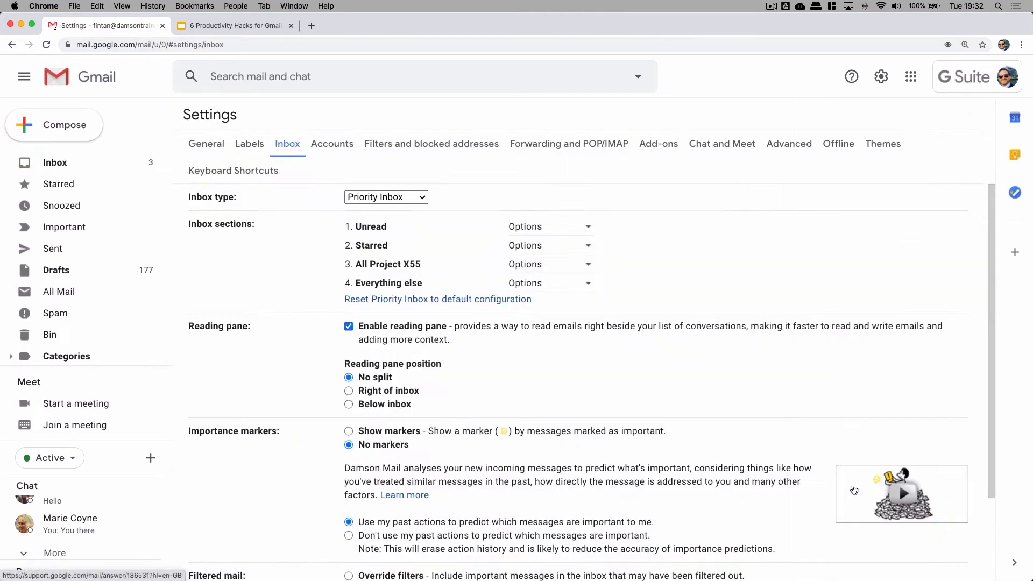
View an inbox section's display options, then save the inbox settings
{"action": "left_click", "coordinate": [550, 227]}
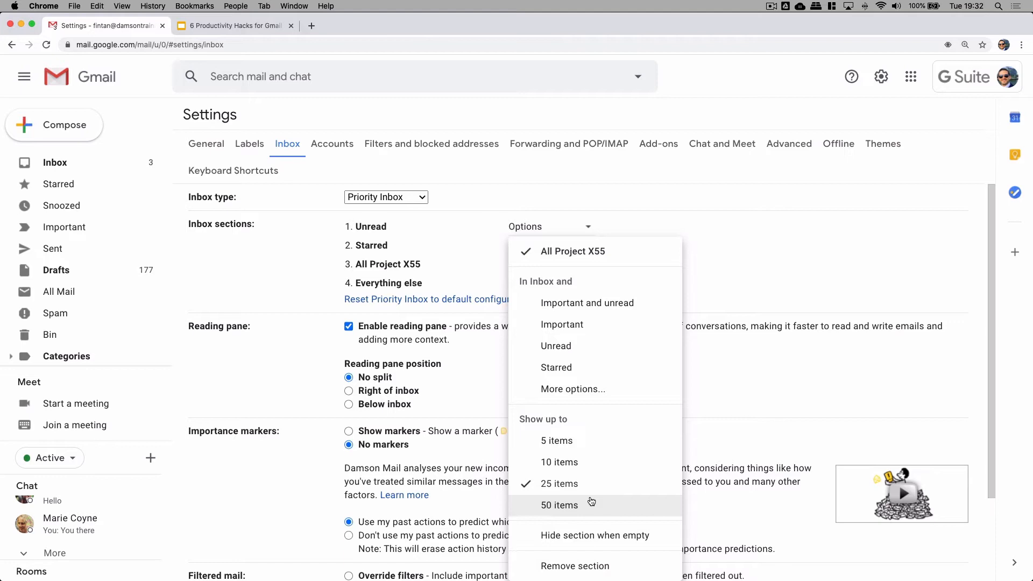
{"action": "mouse_move", "coordinate": [596, 566]}
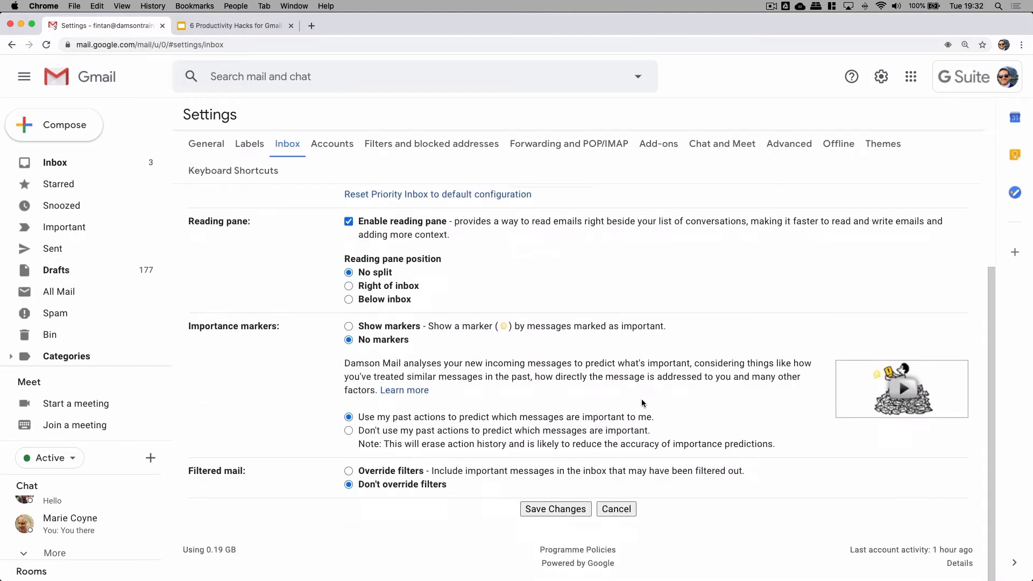
{"action": "left_click", "coordinate": [555, 509]}
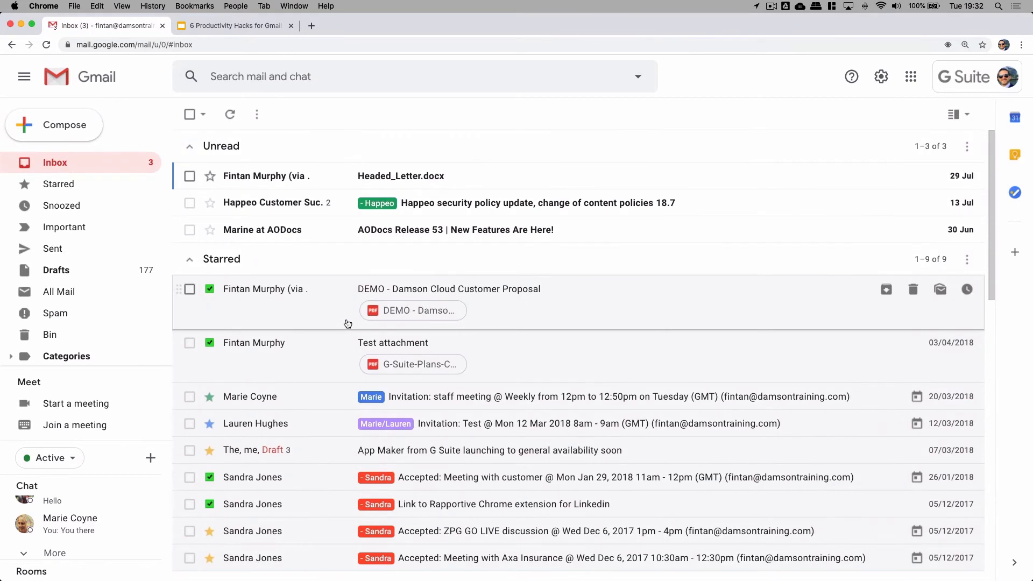
Switch the inbox to Multiple Inboxes and open its customise settings
{"action": "scroll", "scroll_direction": "down", "scroll_amount": 3}
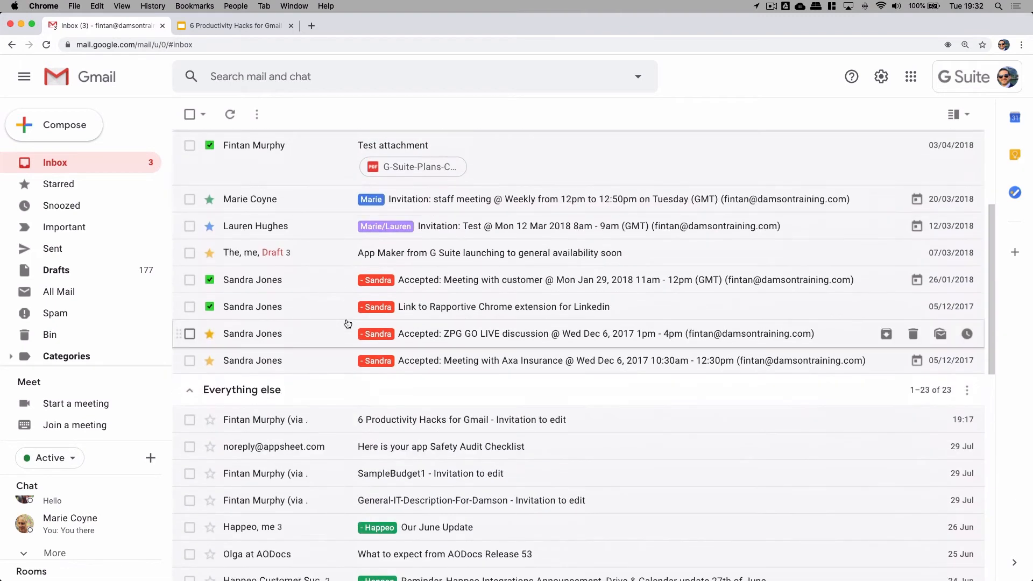
{"action": "scroll", "scroll_direction": "down", "scroll_amount": 3}
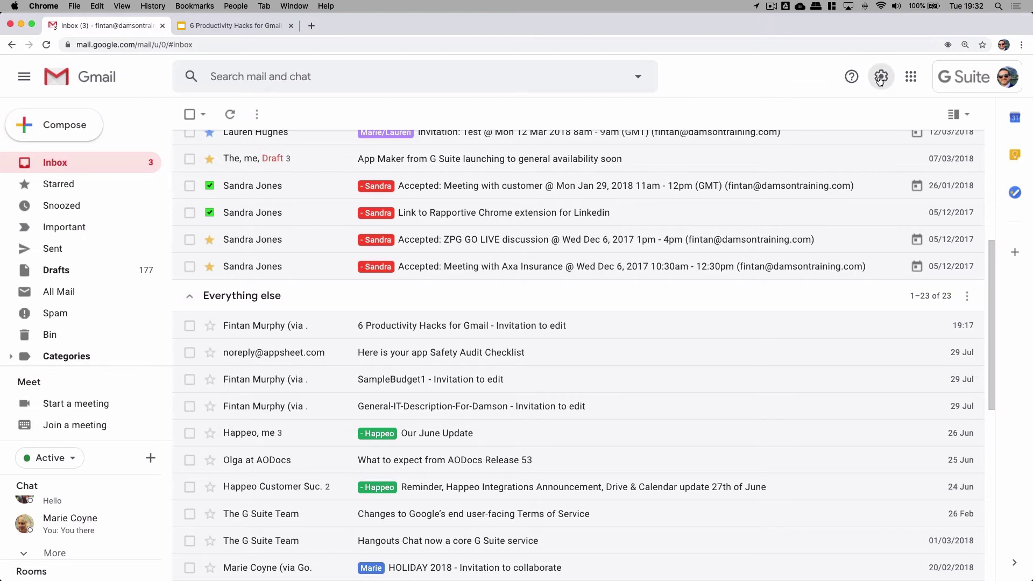
{"action": "left_click", "coordinate": [880, 76]}
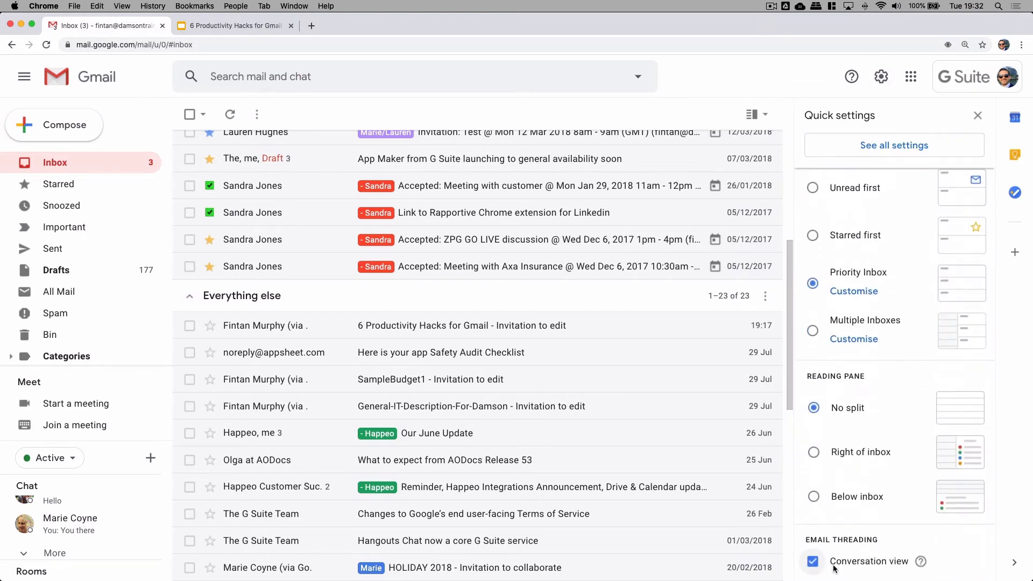
{"action": "left_click", "coordinate": [813, 331]}
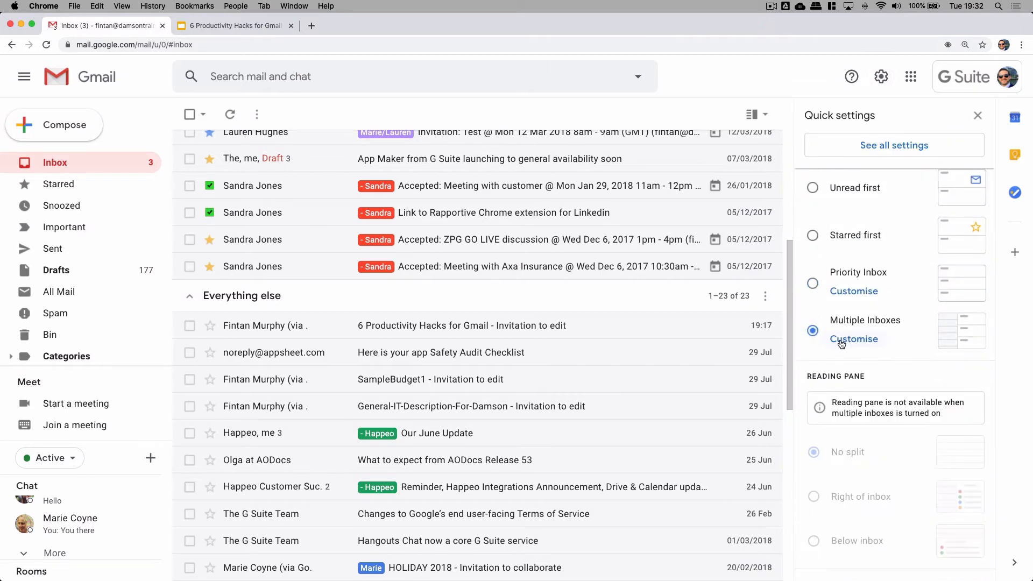
{"action": "left_click", "coordinate": [854, 339]}
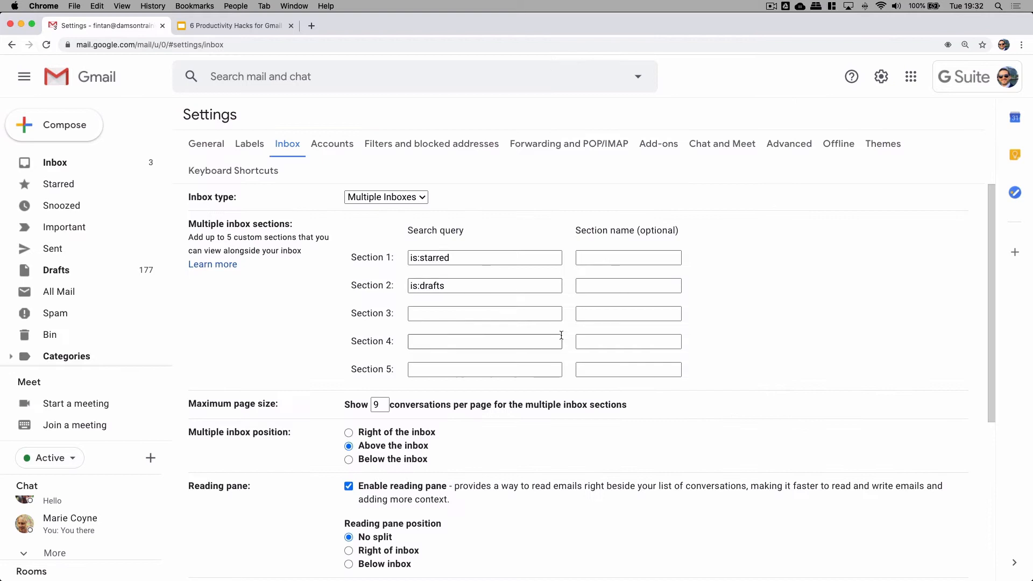
Change the Inbox type dropdown to Priority Inbox
{"action": "left_click", "coordinate": [385, 197]}
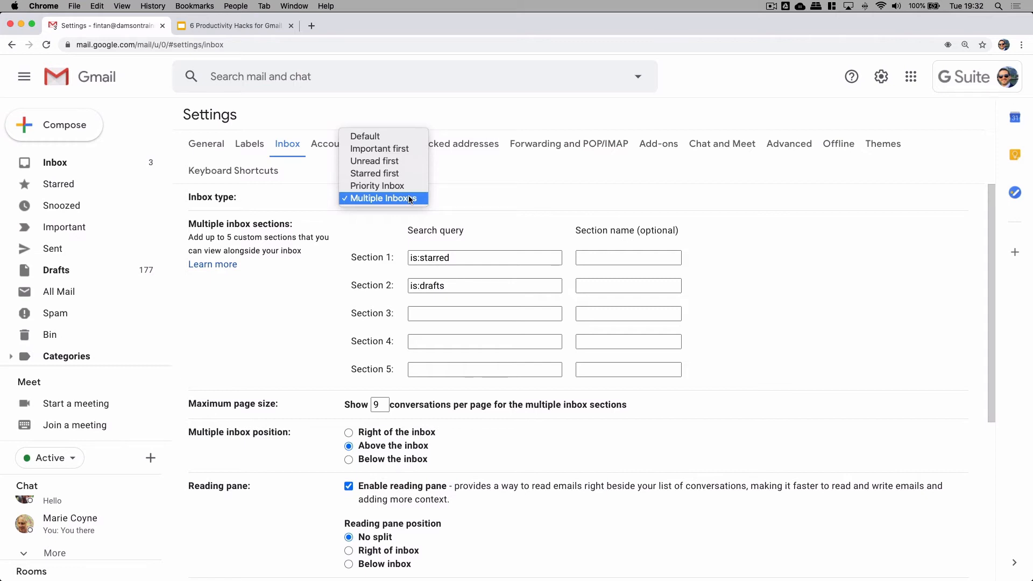
{"action": "left_click", "coordinate": [386, 198]}
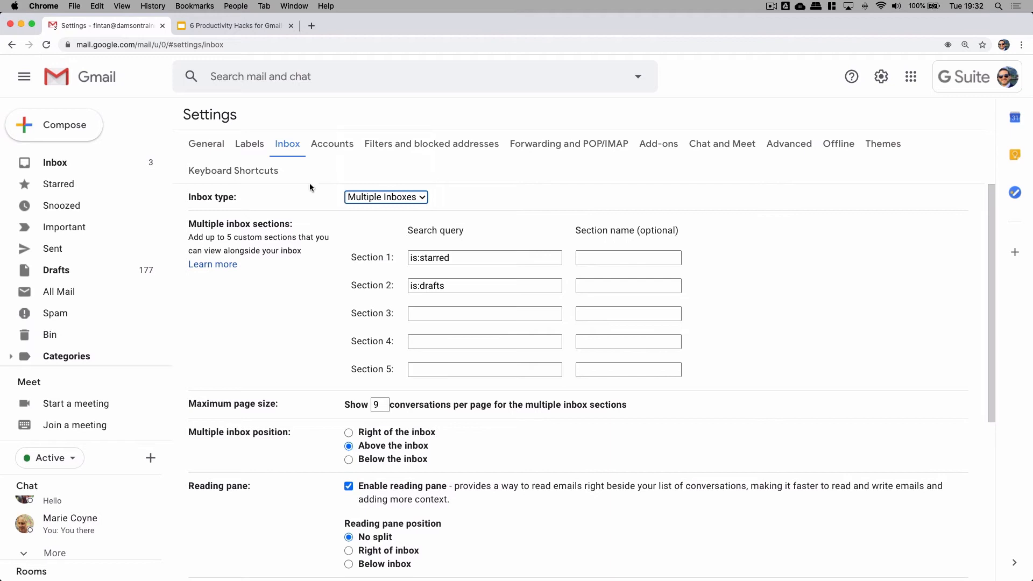
{"action": "left_click", "coordinate": [385, 197]}
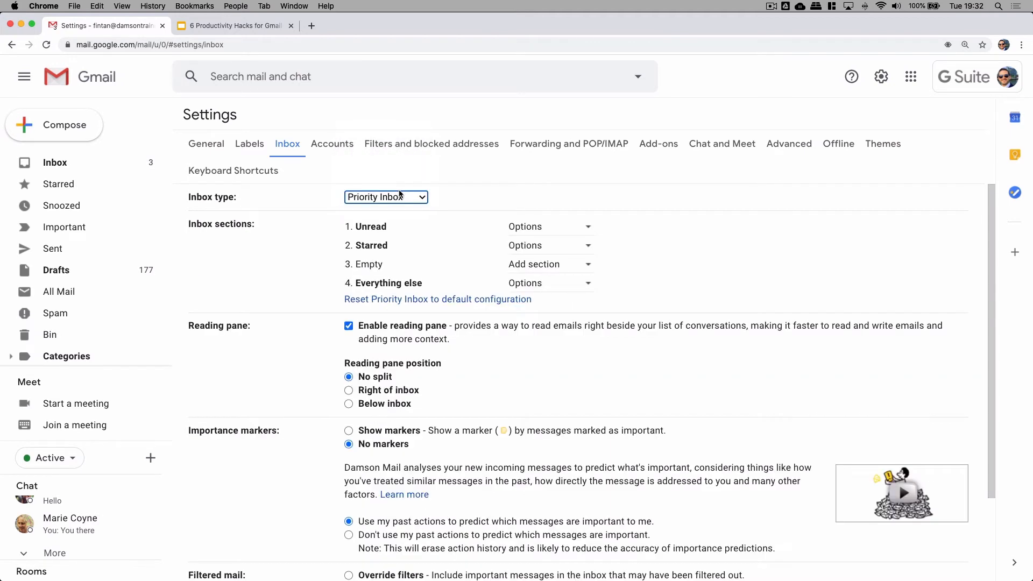
{"action": "mouse_move", "coordinate": [126, 168]}
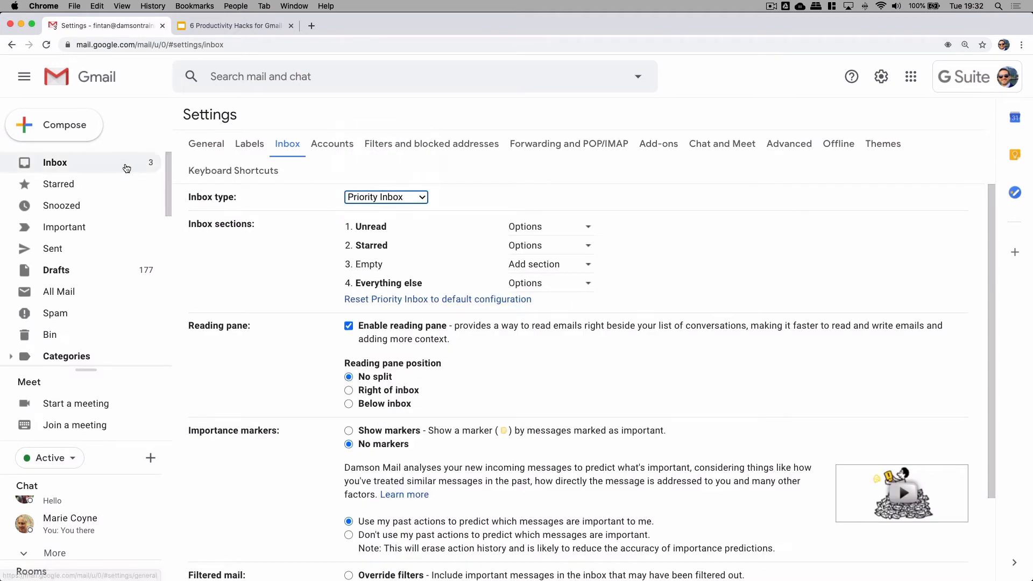
{"action": "scroll", "scroll_direction": "down", "scroll_amount": 3}
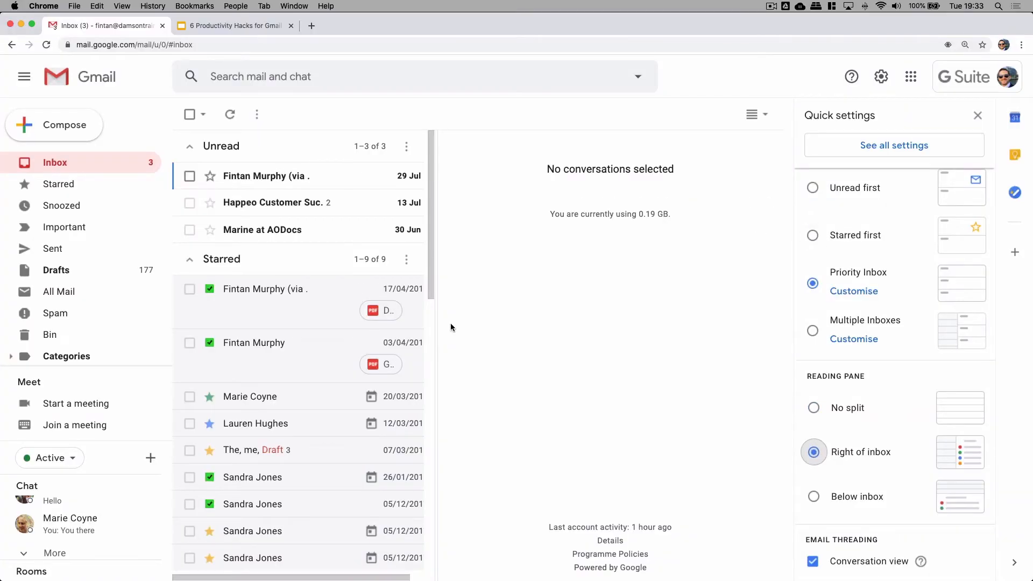
Try no split and horizontal split on the DEMO email, then place the reading pane beside the list
{"action": "left_click", "coordinate": [977, 115]}
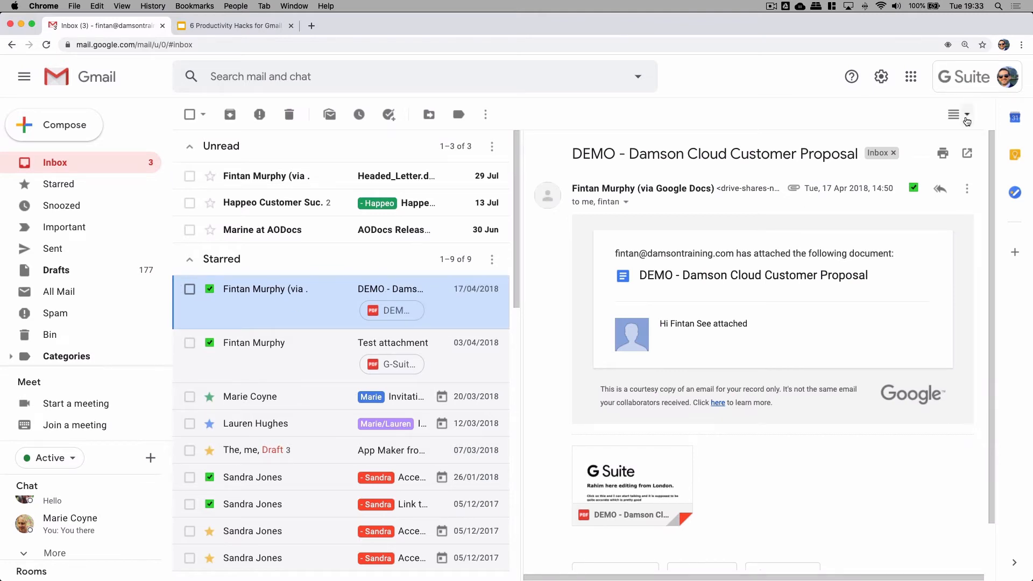
{"action": "left_click", "coordinate": [967, 114]}
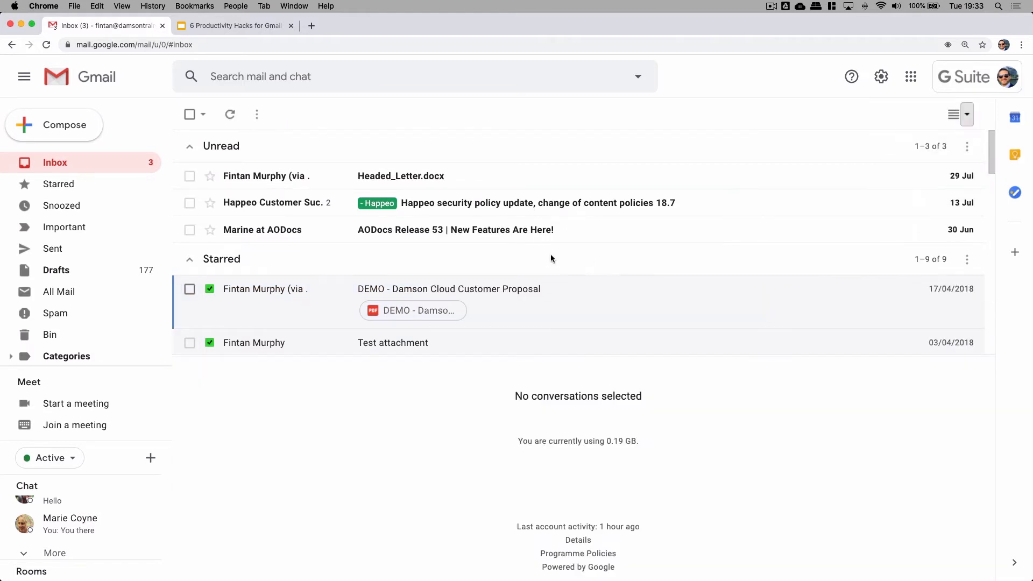
{"action": "left_click", "coordinate": [448, 289]}
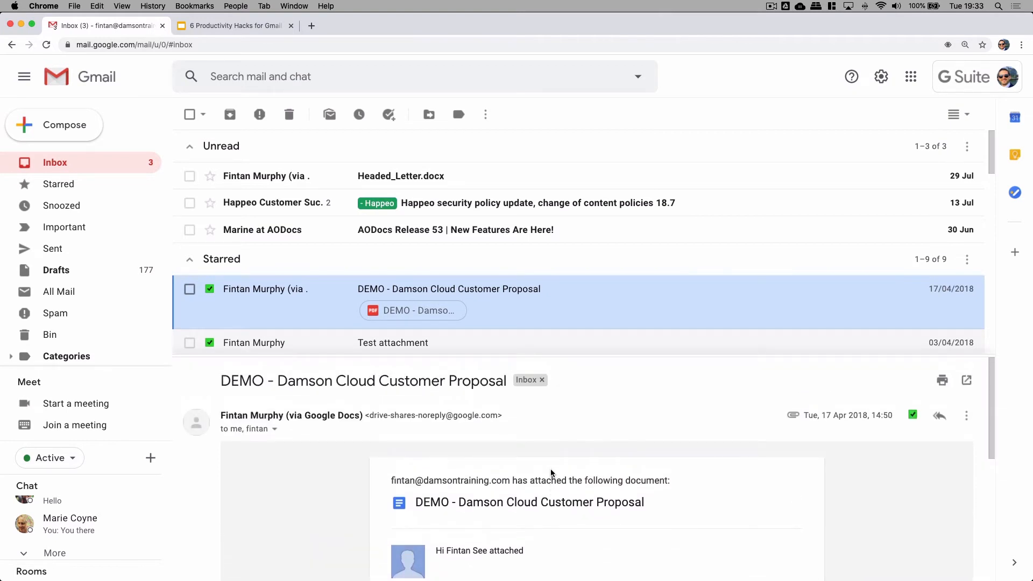
{"action": "left_click", "coordinate": [967, 114]}
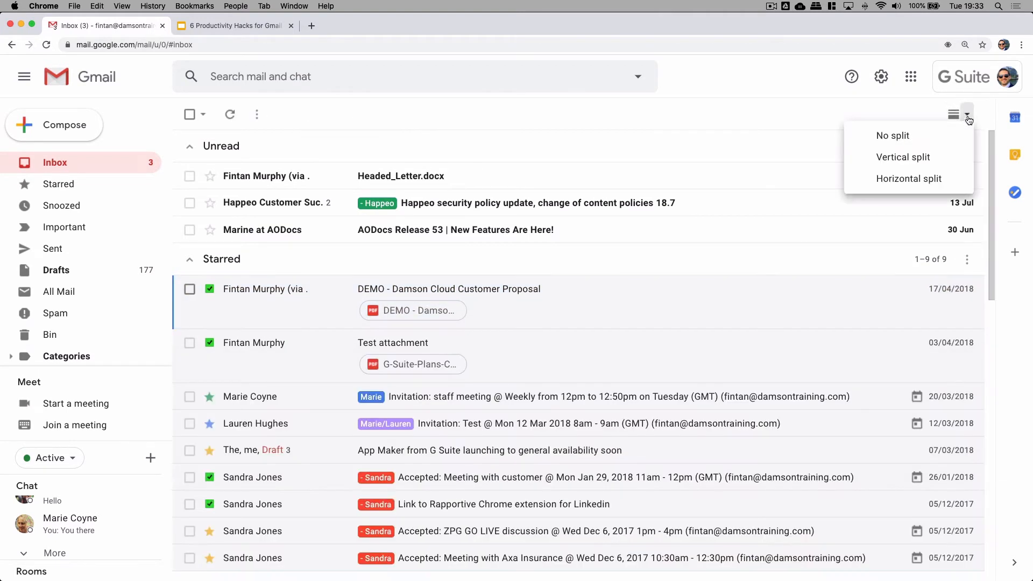
{"action": "left_click", "coordinate": [903, 158]}
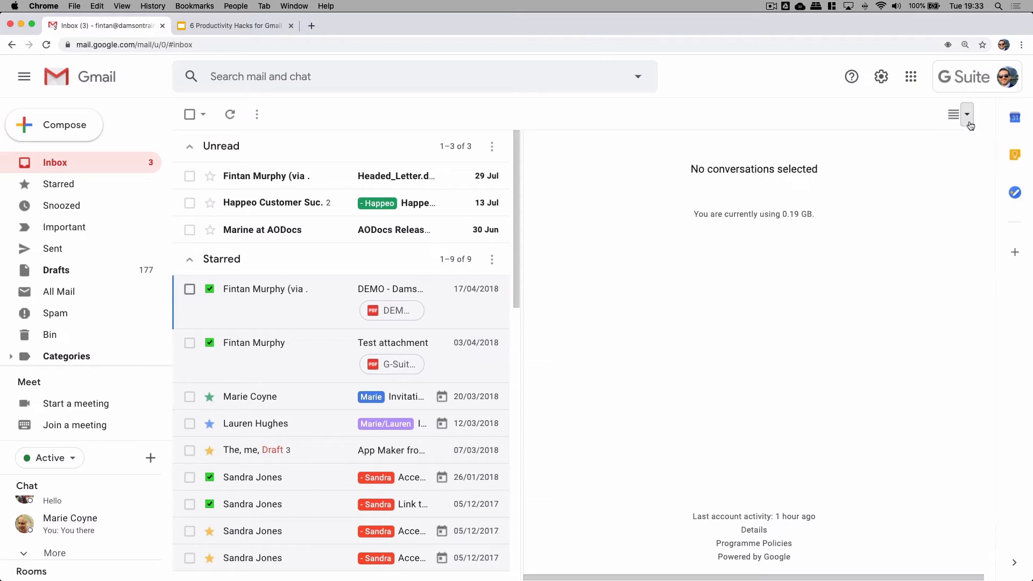
{"action": "mouse_move", "coordinate": [382, 358]}
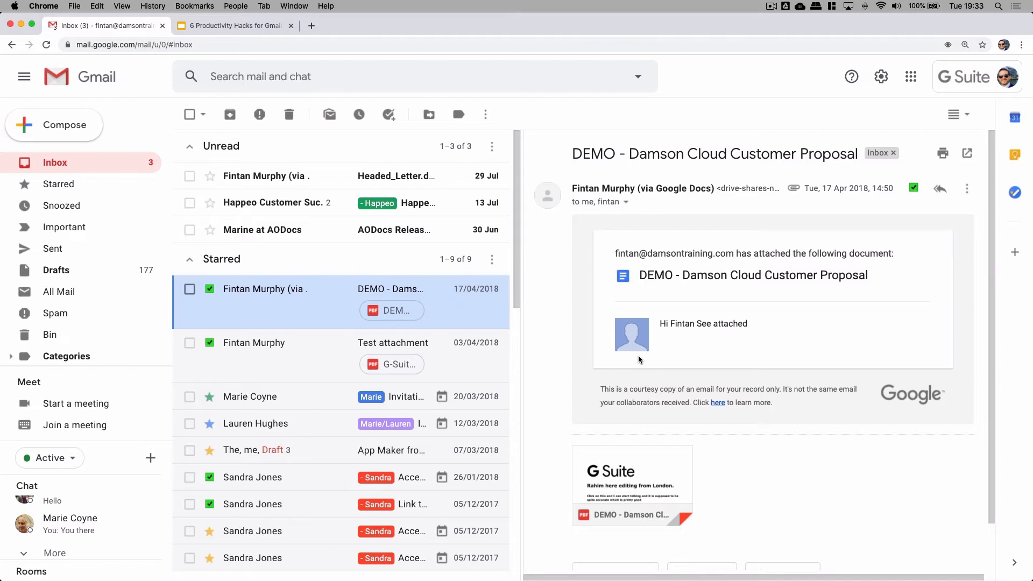
{"action": "mouse_move", "coordinate": [636, 358]}
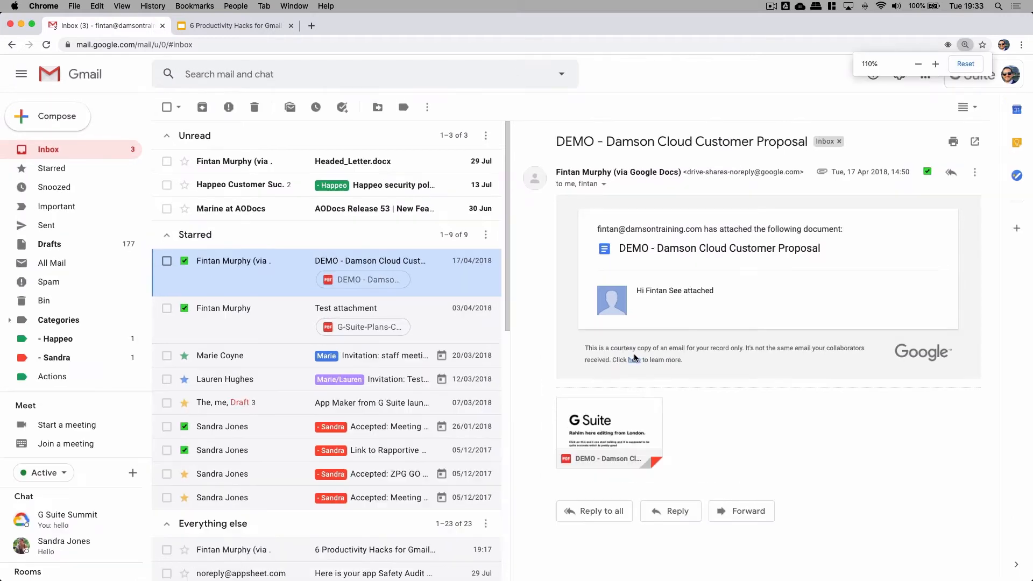
Reset browser zoom and turn off the split reading pane
{"action": "left_click", "coordinate": [965, 64]}
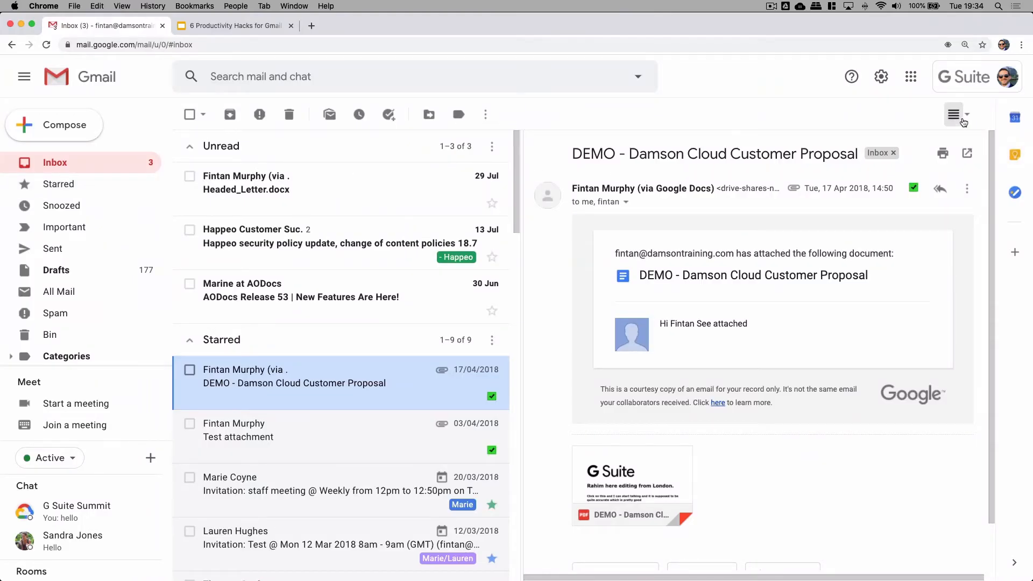
{"action": "left_click", "coordinate": [952, 113]}
{"action": "type", "text": "isobel"}
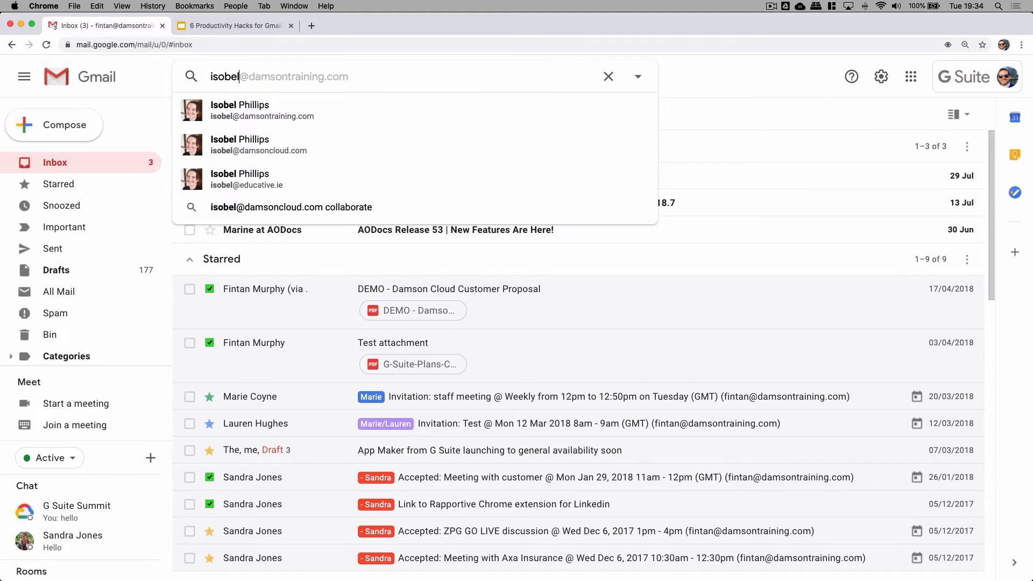
Search for isobel, then replace the query with the project x55 suggestion
{"action": "key", "text": "Enter"}
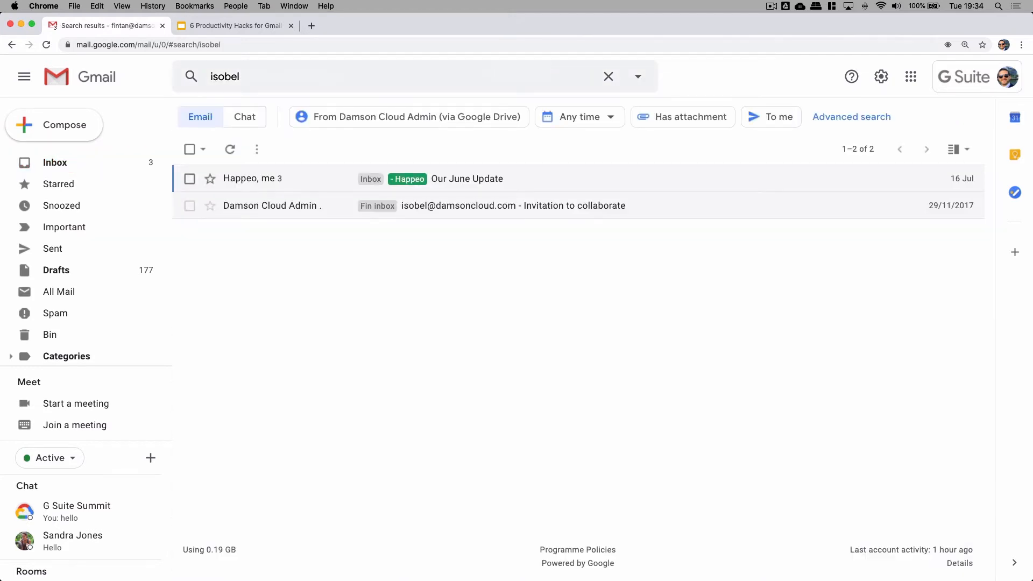
{"action": "mouse_move", "coordinate": [199, 82]}
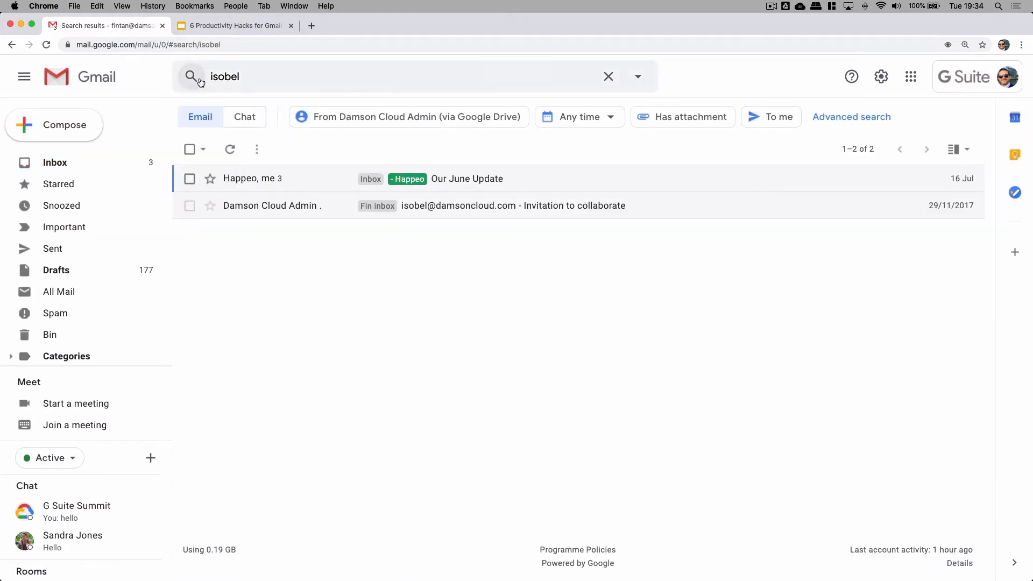
{"action": "left_click", "coordinate": [225, 76]}
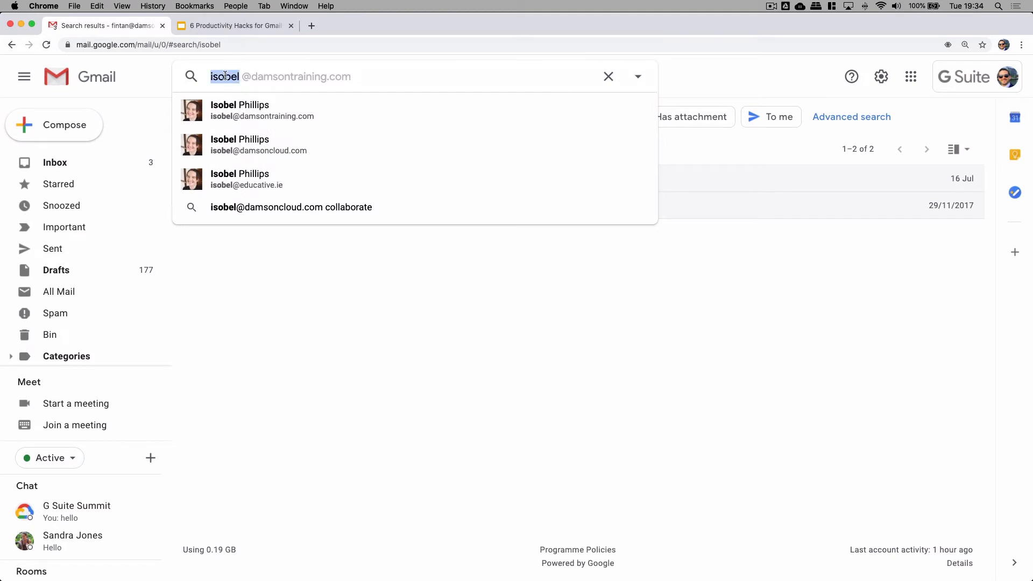
{"action": "type", "text": "project"}
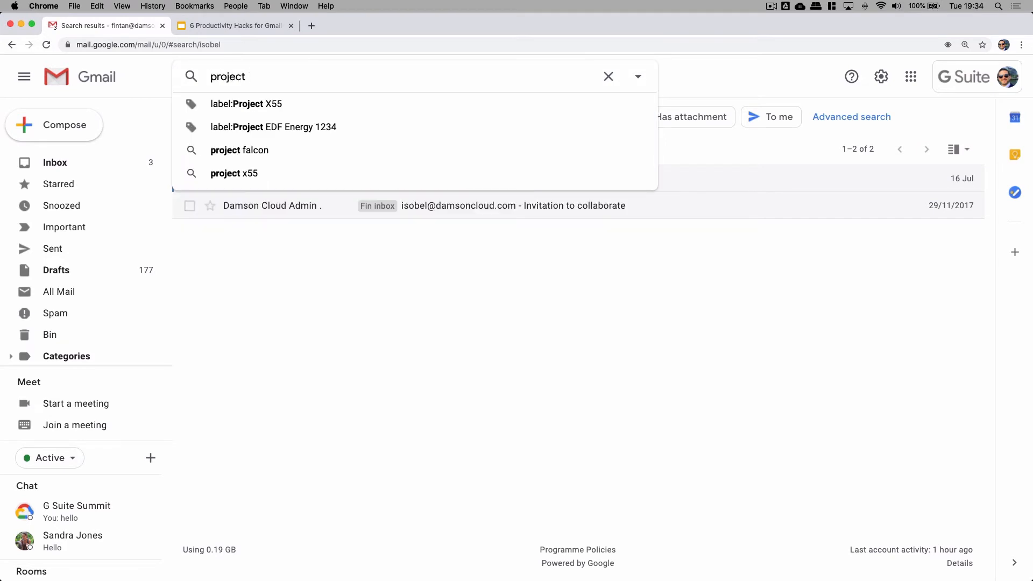
{"action": "left_click", "coordinate": [234, 173]}
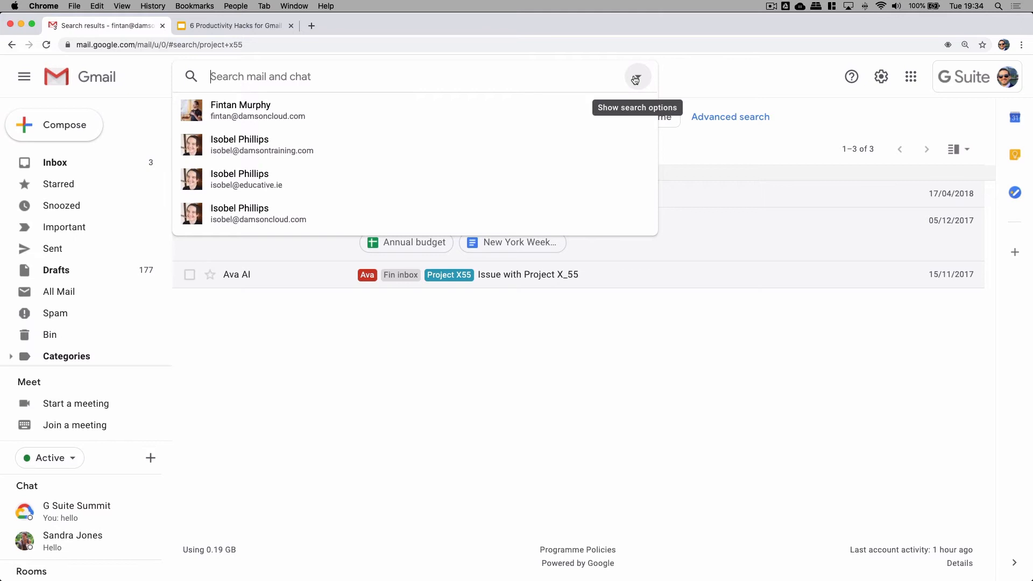
Search for all mail with the unread label
{"action": "left_click", "coordinate": [637, 79]}
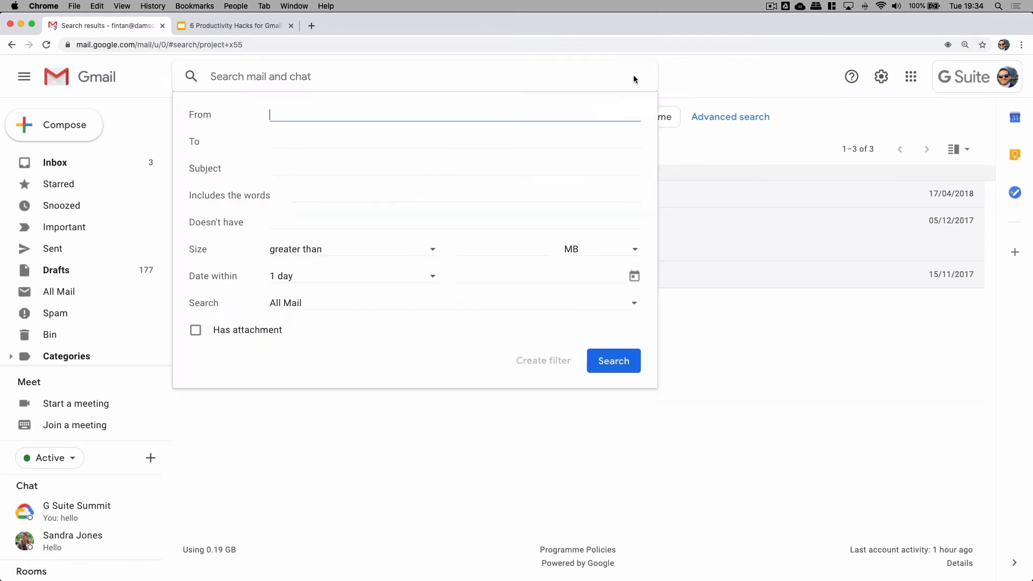
{"action": "mouse_move", "coordinate": [616, 85]}
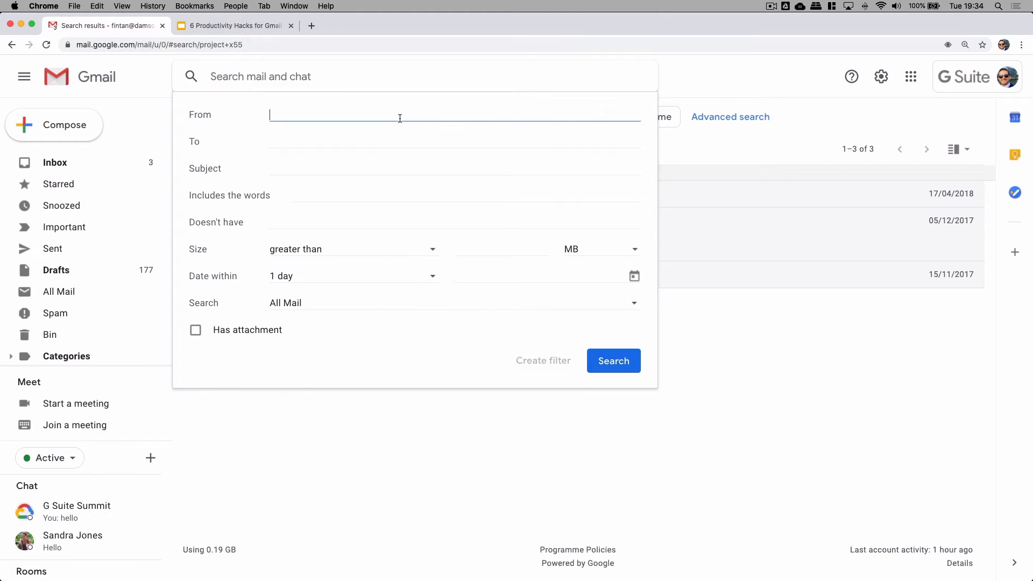
{"action": "mouse_move", "coordinate": [314, 76]}
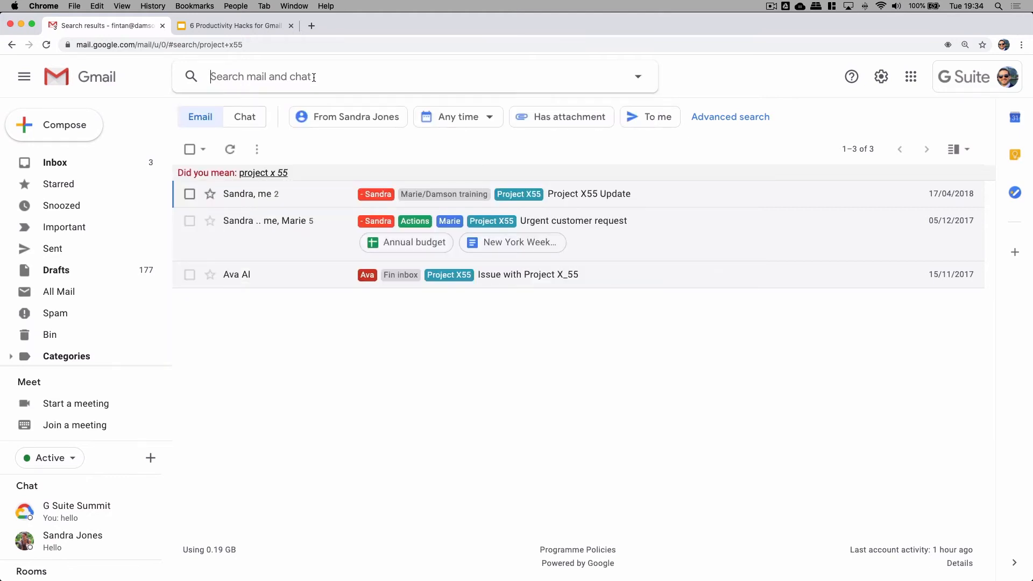
{"action": "type", "text": "u"}
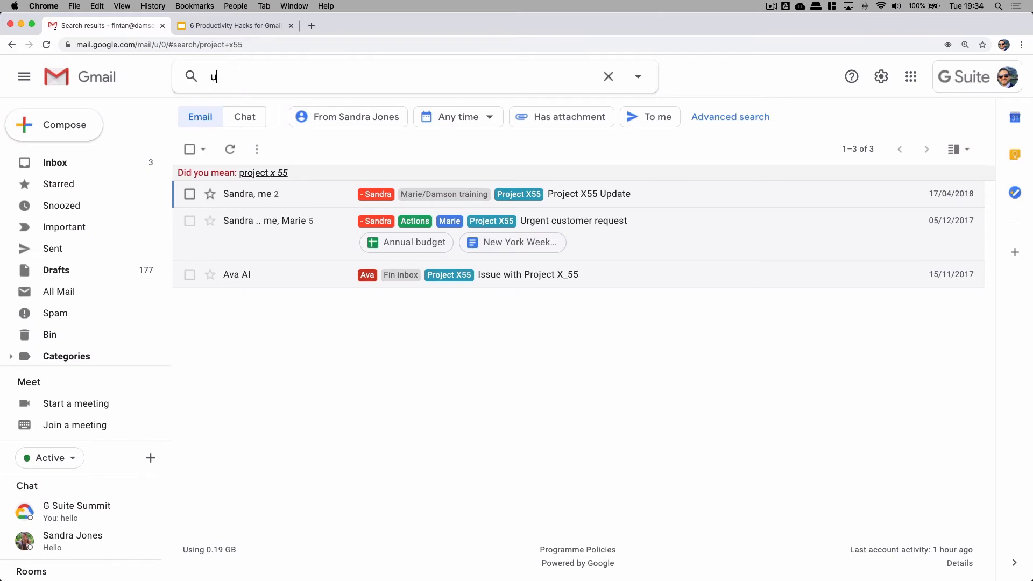
{"action": "type", "text": "nread"}
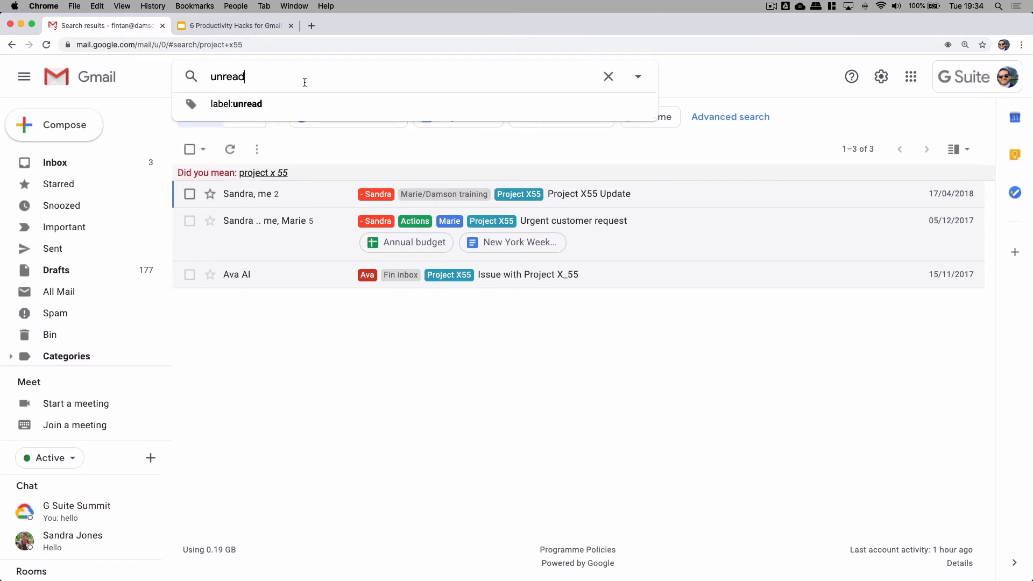
{"action": "left_click", "coordinate": [236, 104]}
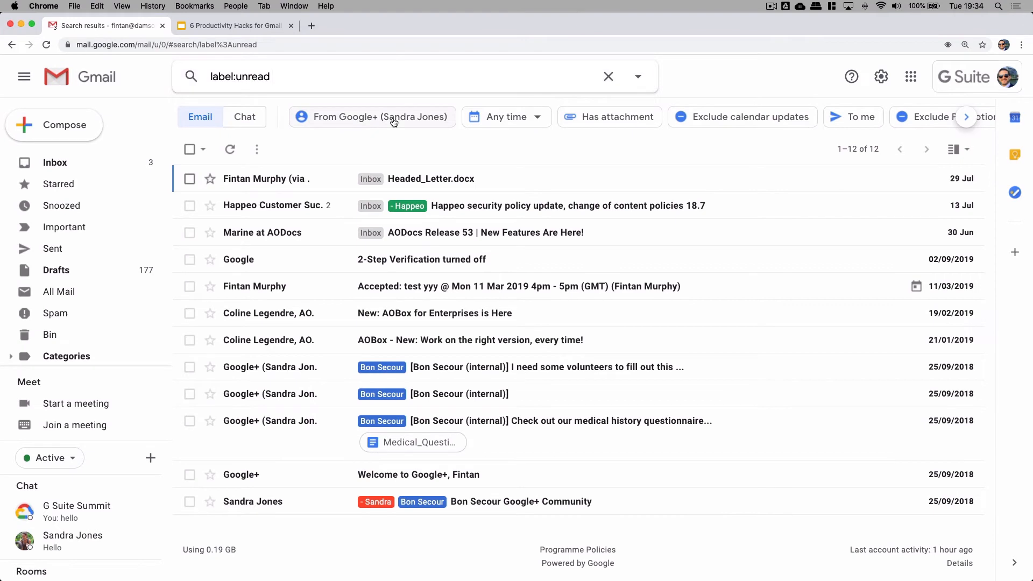
{"action": "mouse_move", "coordinate": [639, 77]}
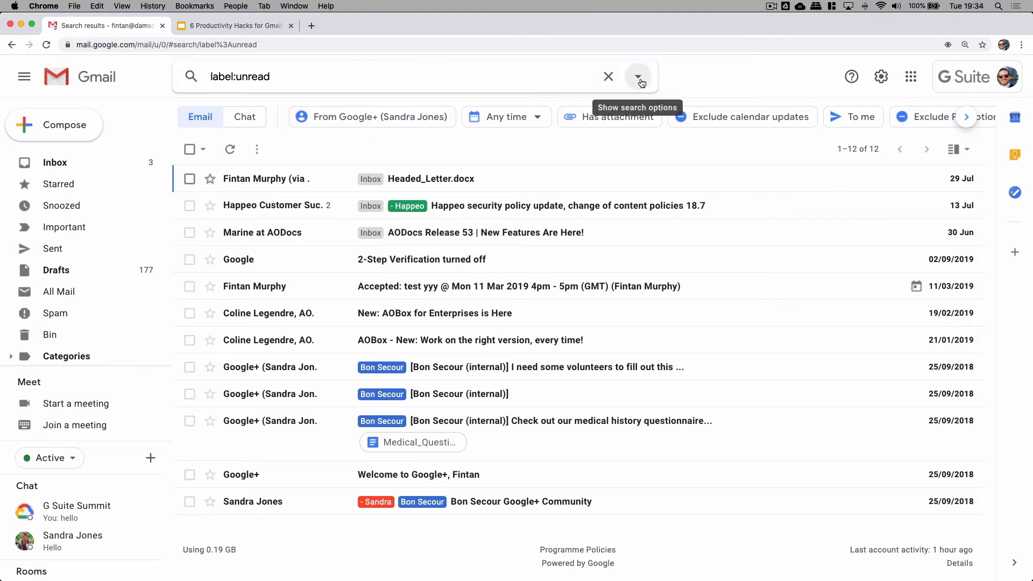
Open and close search options, then enter a from: query for Isobel's address
{"action": "left_click", "coordinate": [638, 76]}
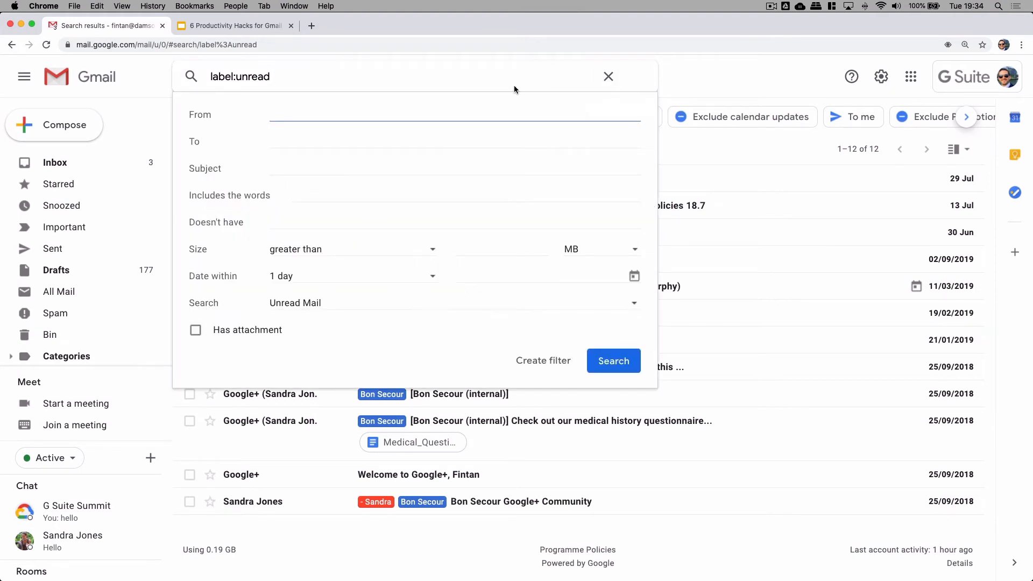
{"action": "left_click", "coordinate": [613, 360]}
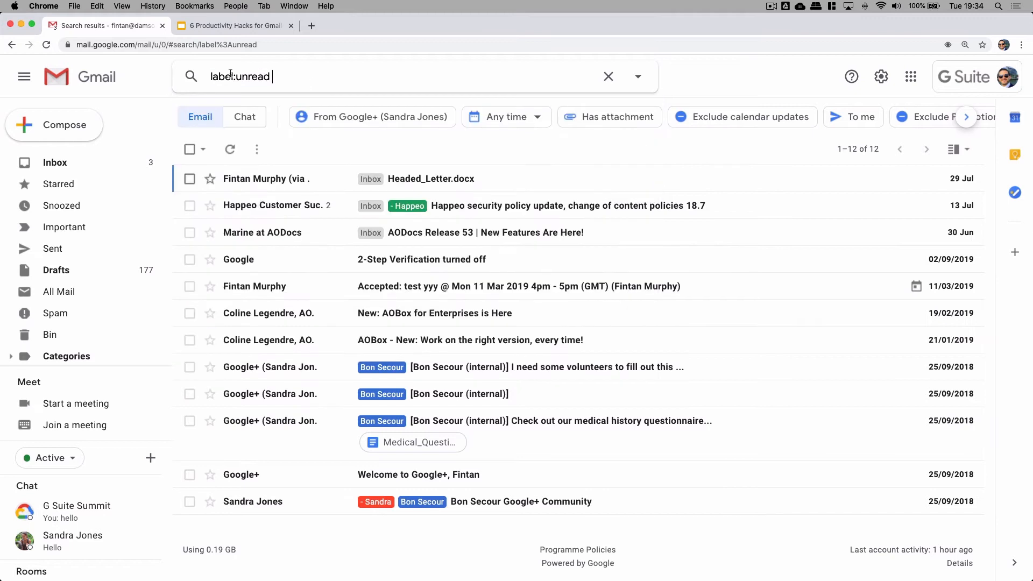
{"action": "type", "text": "fromL"}
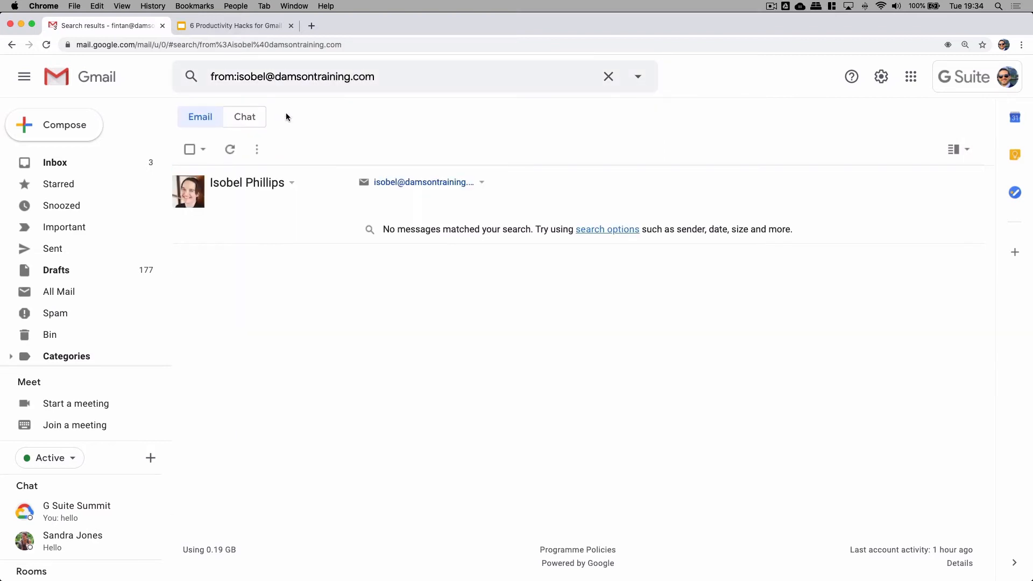
{"action": "mouse_move", "coordinate": [489, 134]}
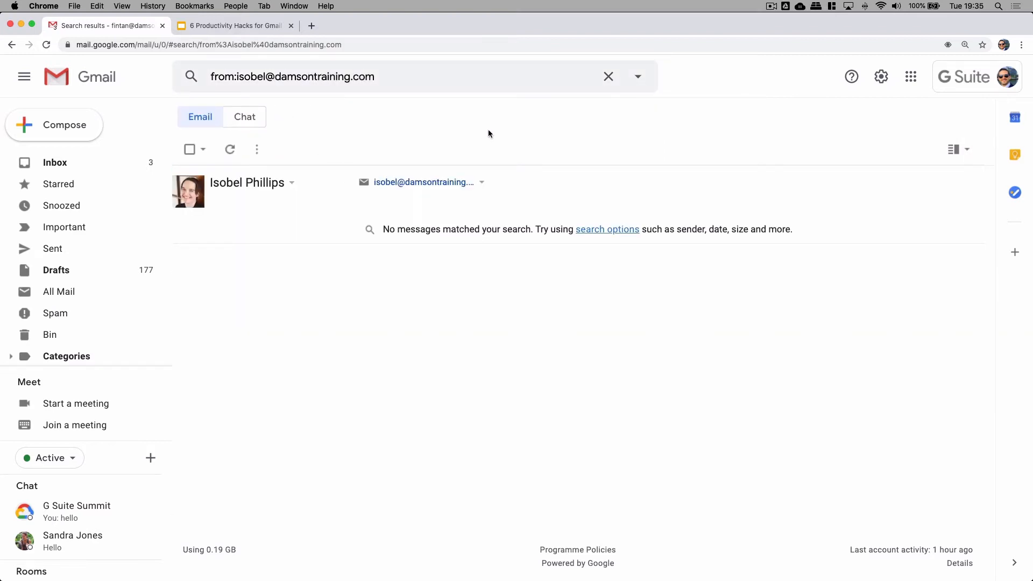
Run an advanced search: from Sandra, subject project, Has attachment ticked
{"action": "left_click", "coordinate": [637, 76]}
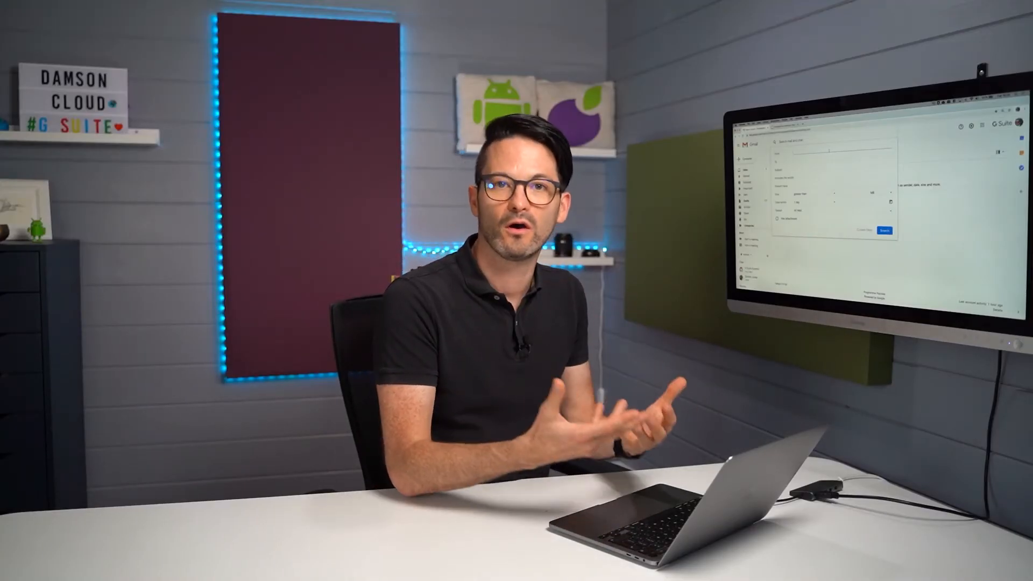
{"action": "type", "text": "dona"}
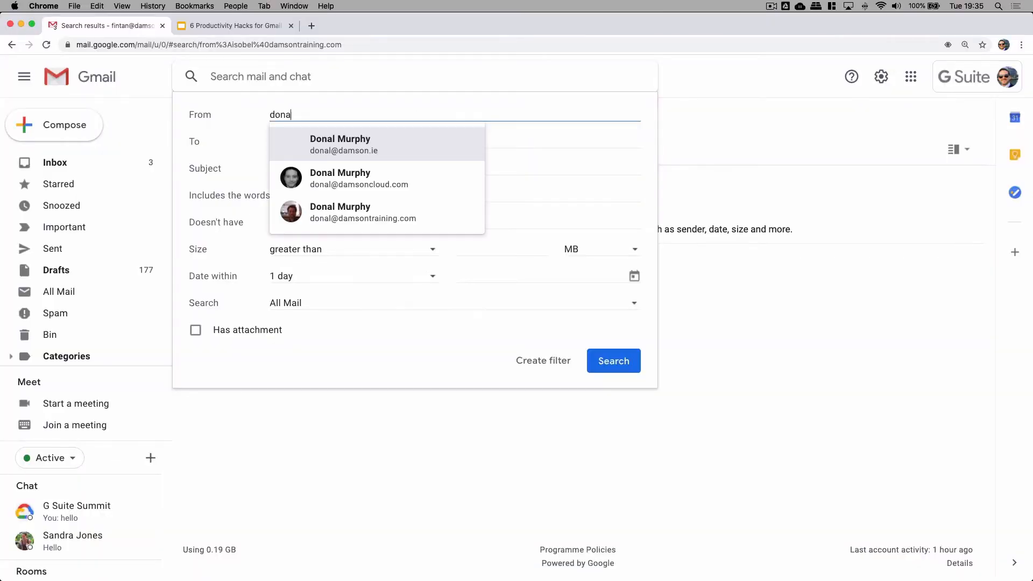
{"action": "left_click", "coordinate": [359, 178]}
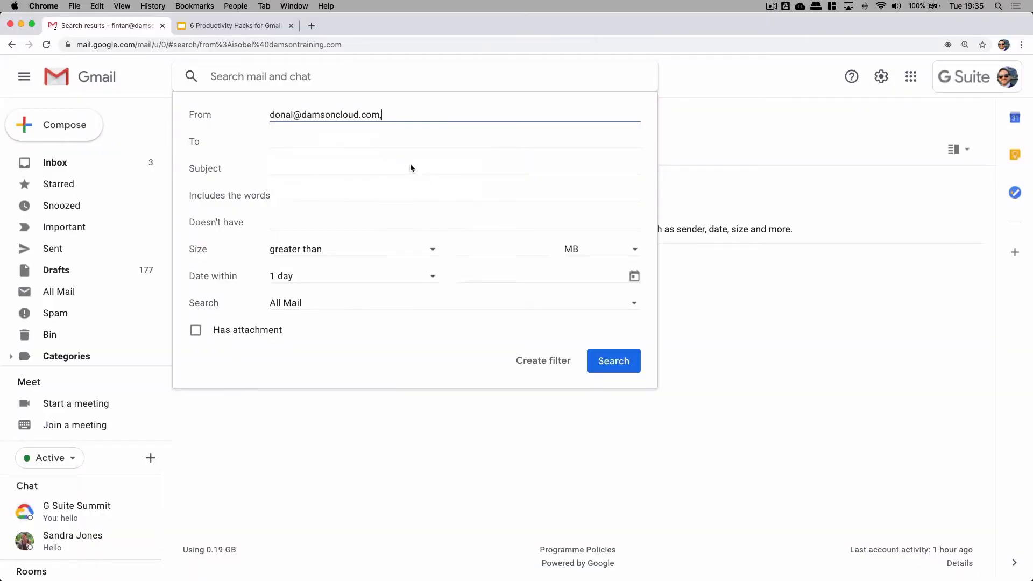
{"action": "type", "text": "sand"}
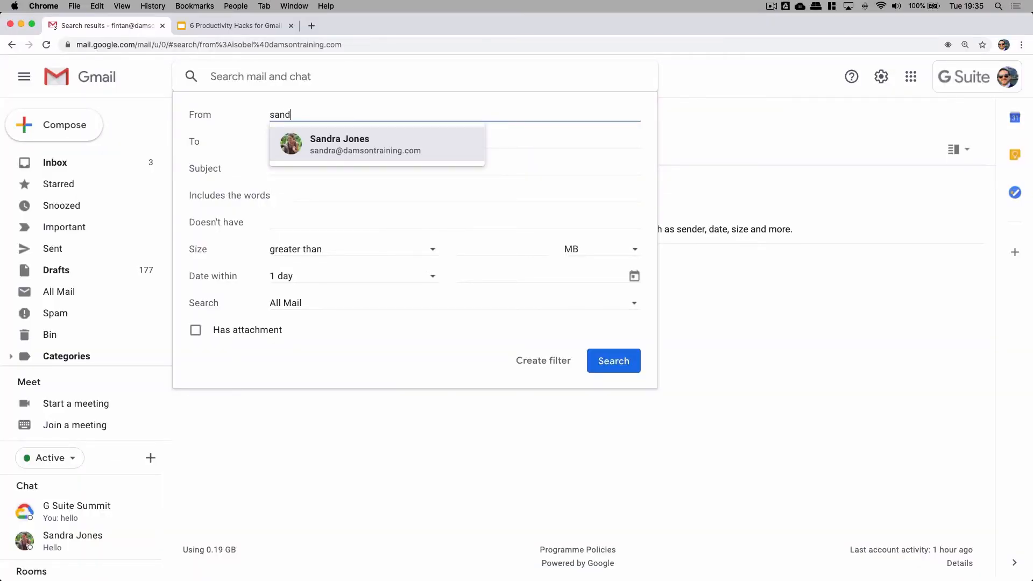
{"action": "left_click", "coordinate": [366, 144]}
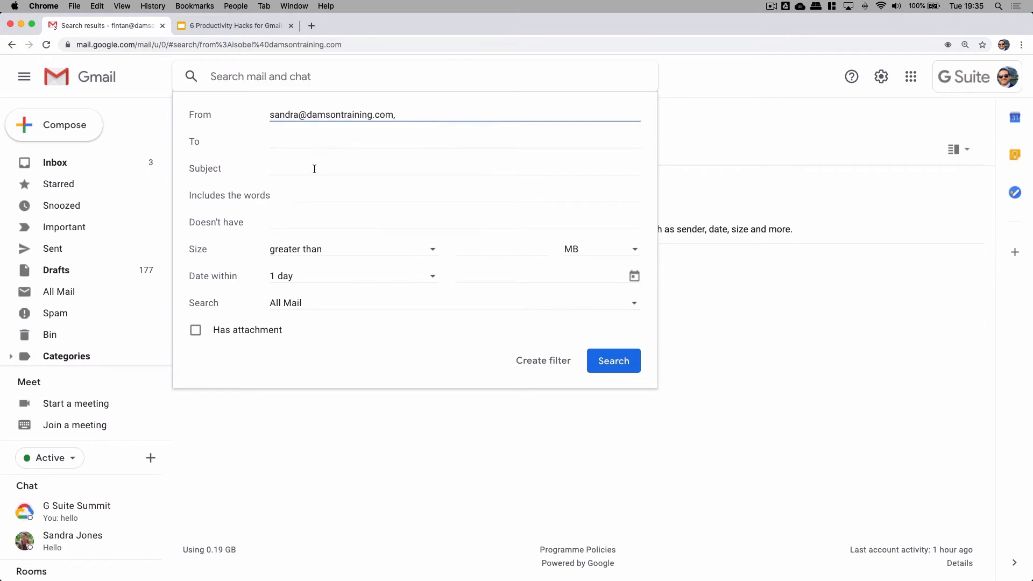
{"action": "type", "text": "proj"}
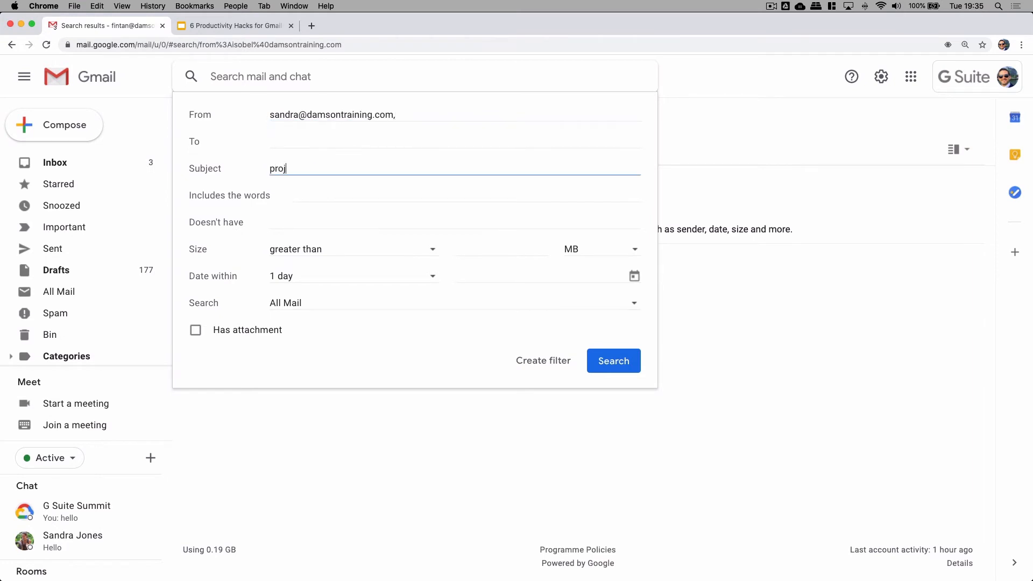
{"action": "left_click", "coordinate": [195, 330]}
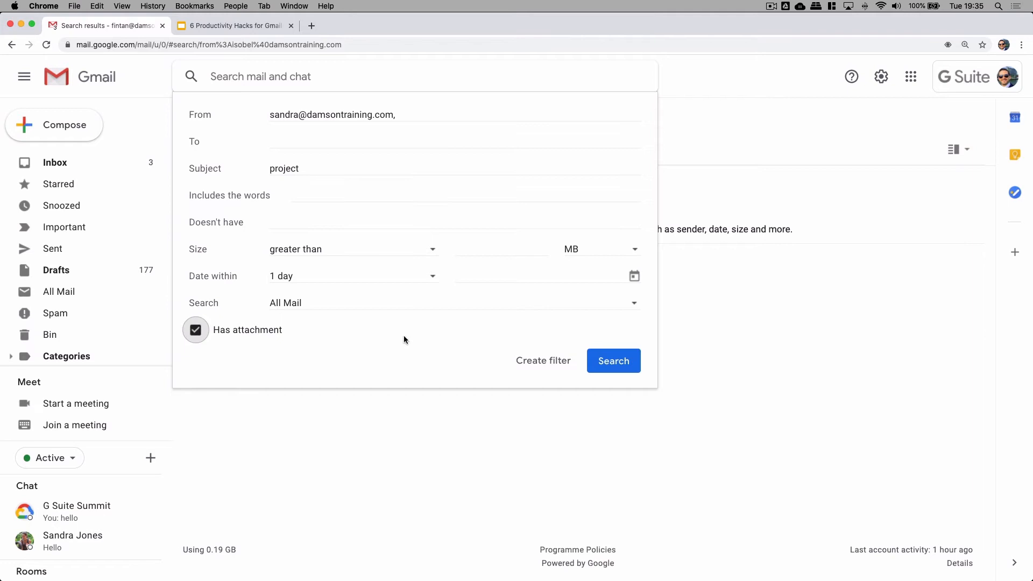
{"action": "left_click", "coordinate": [614, 360]}
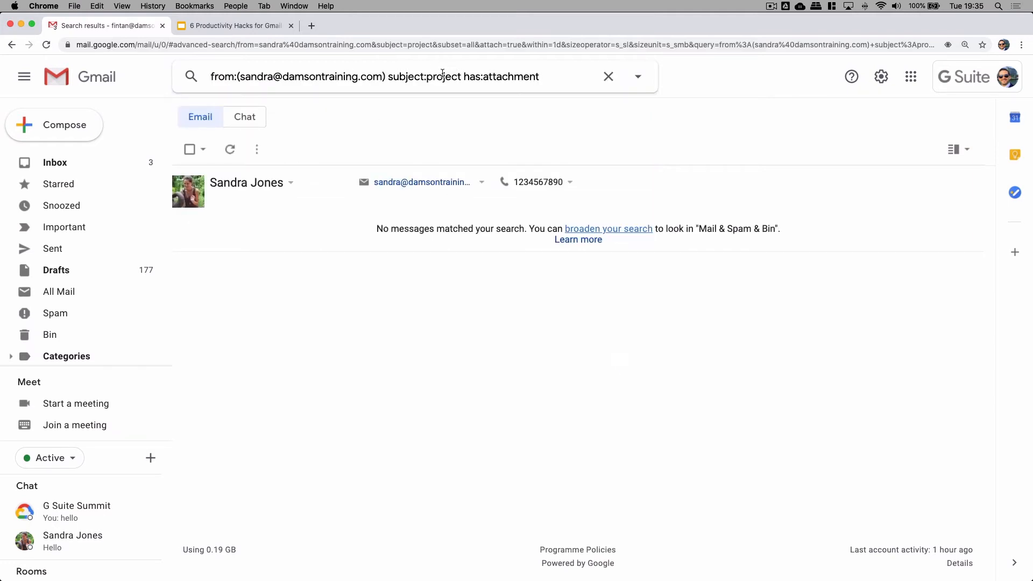
Rerun Sandra's search without the subject, then narrow it to PDFs, leaving Training Resources
{"action": "left_click", "coordinate": [638, 76]}
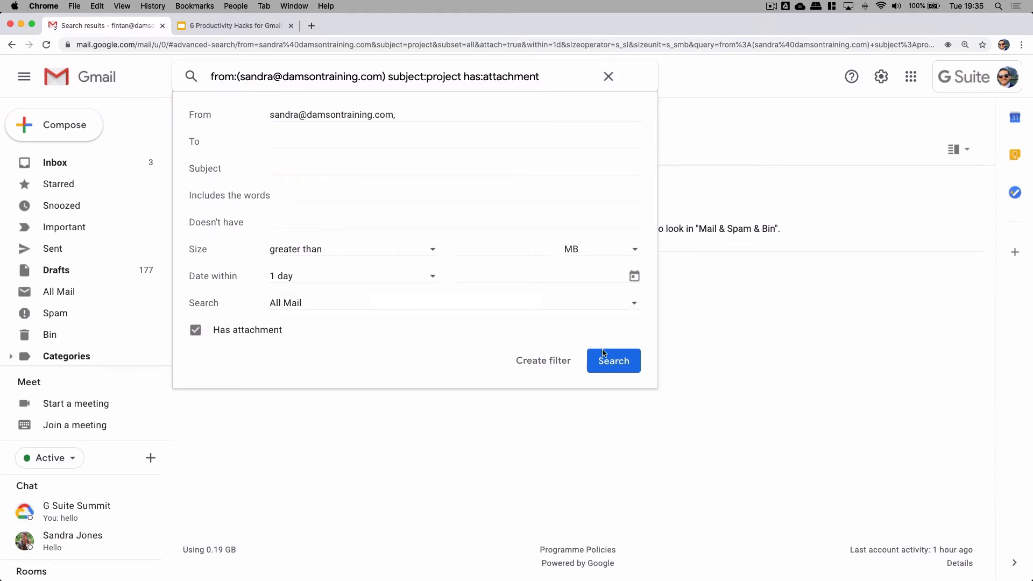
{"action": "left_click", "coordinate": [614, 361]}
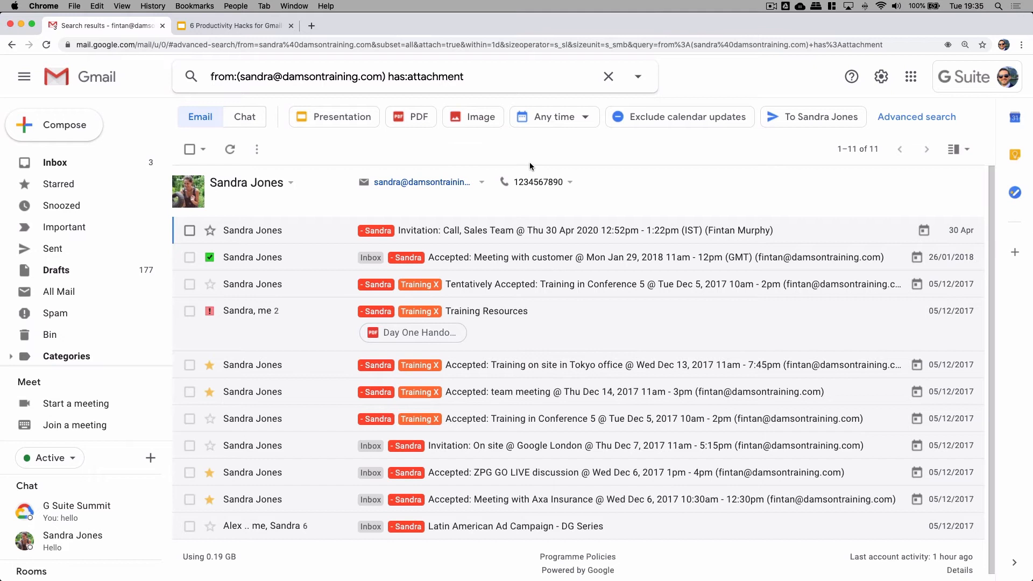
{"action": "mouse_move", "coordinate": [472, 117]}
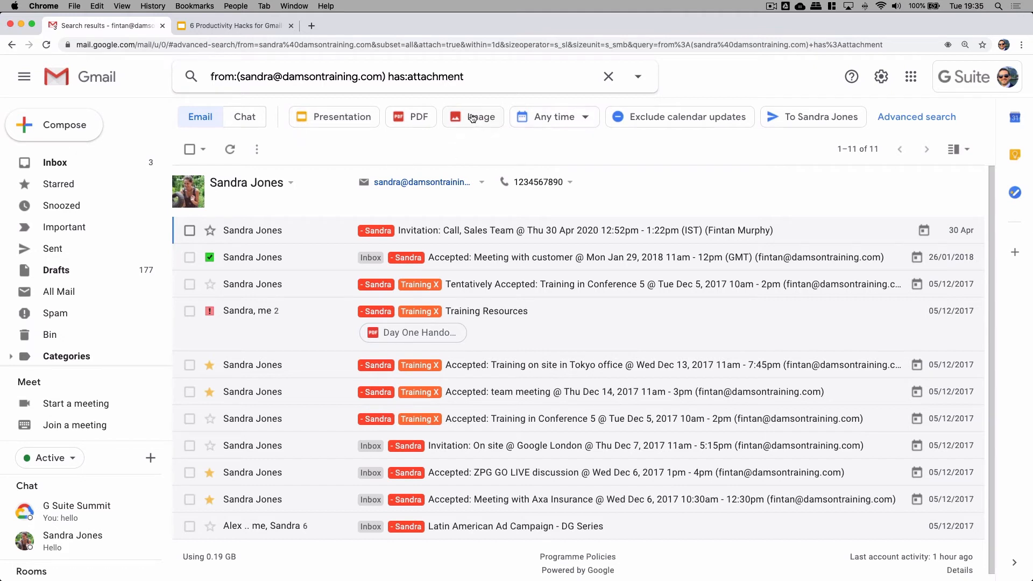
{"action": "mouse_move", "coordinate": [421, 117]}
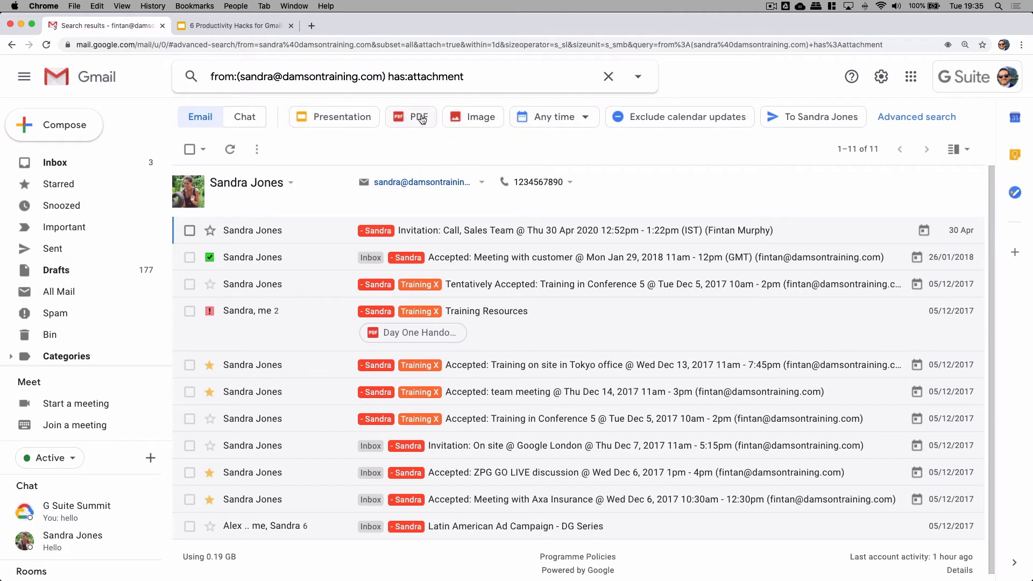
{"action": "left_click", "coordinate": [411, 117]}
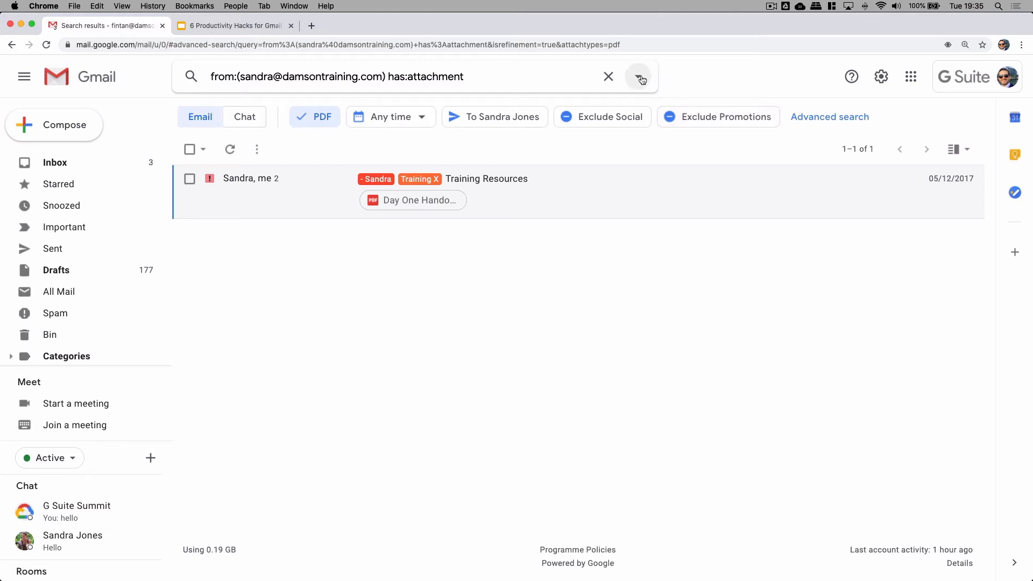
{"action": "left_click", "coordinate": [640, 77]}
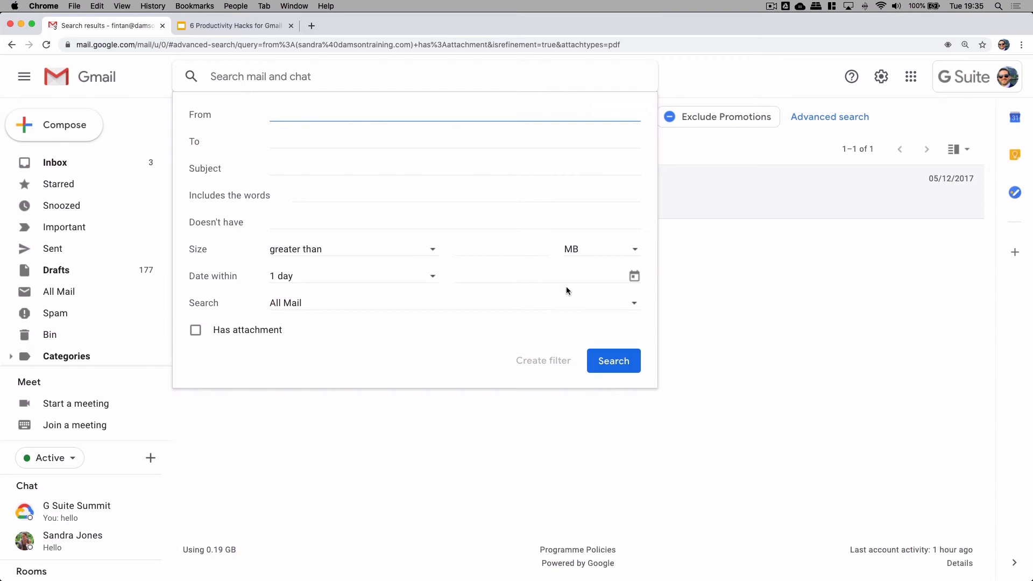
{"action": "mouse_move", "coordinate": [601, 370]}
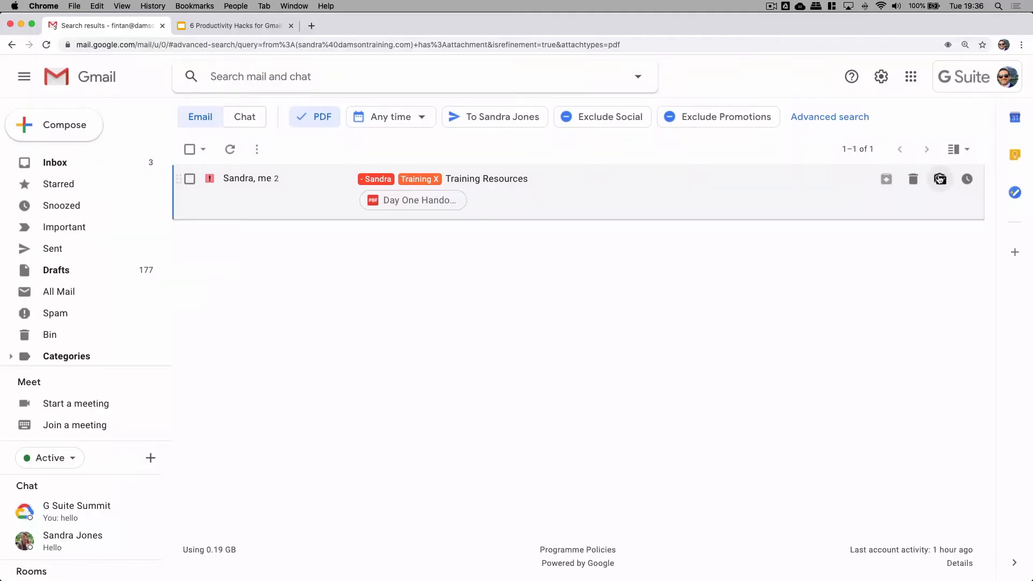
Cycle the side panel through Calendar, Keep and Tasks to show the empty My Tasks list
{"action": "left_click", "coordinate": [1015, 119]}
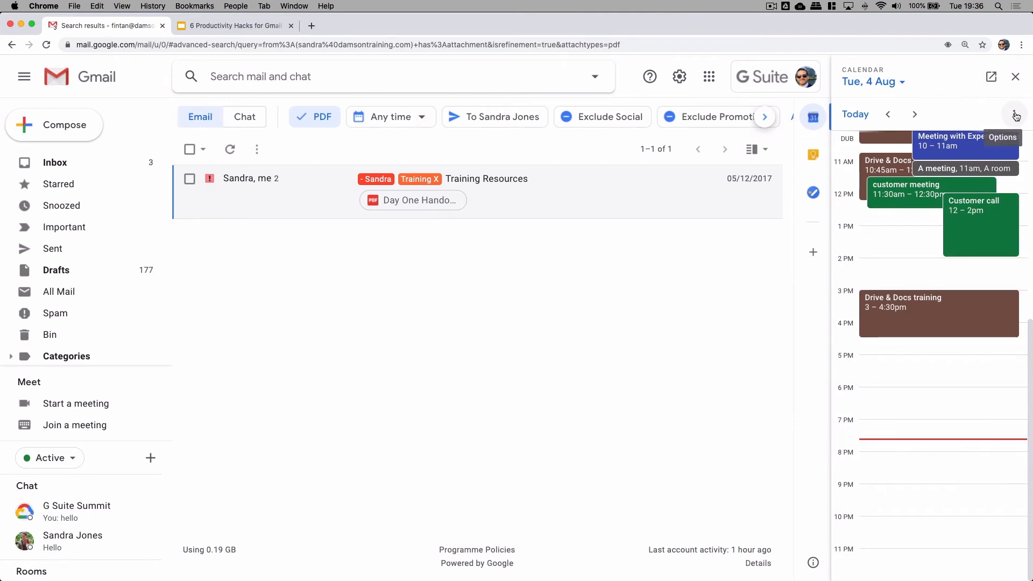
{"action": "mouse_move", "coordinate": [984, 120]}
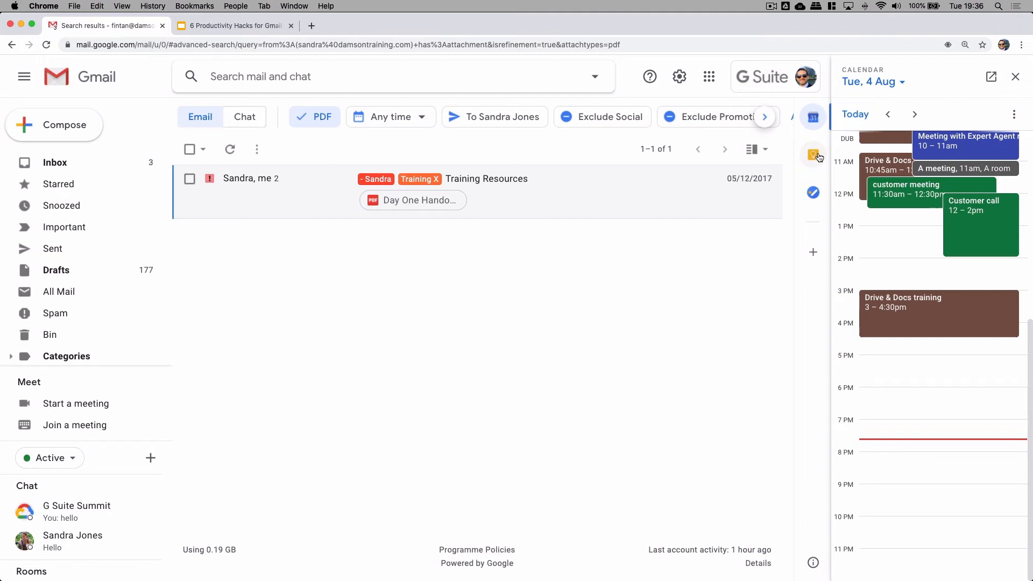
{"action": "left_click", "coordinate": [813, 155]}
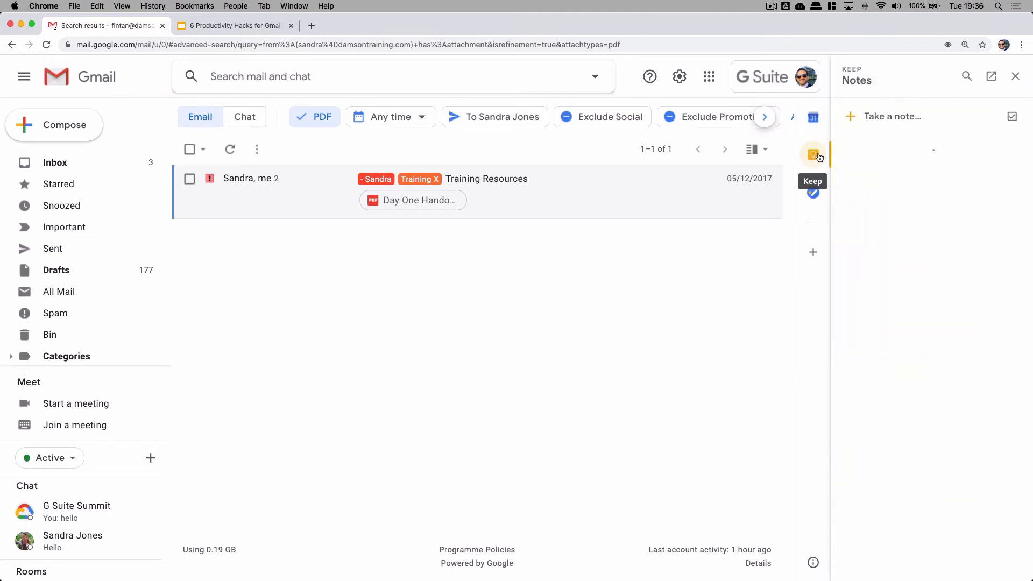
{"action": "left_click", "coordinate": [813, 155]}
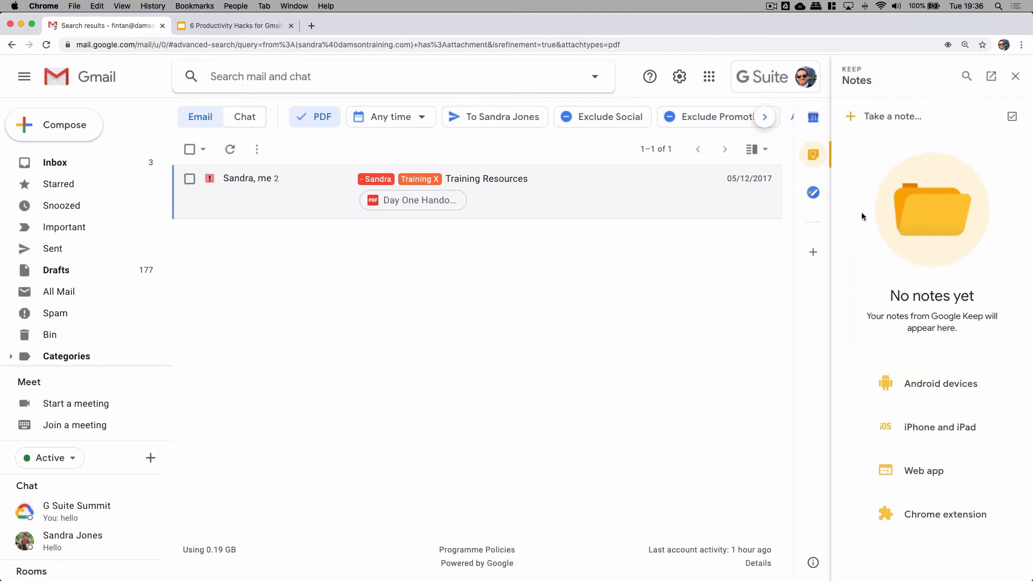
{"action": "left_click", "coordinate": [813, 192]}
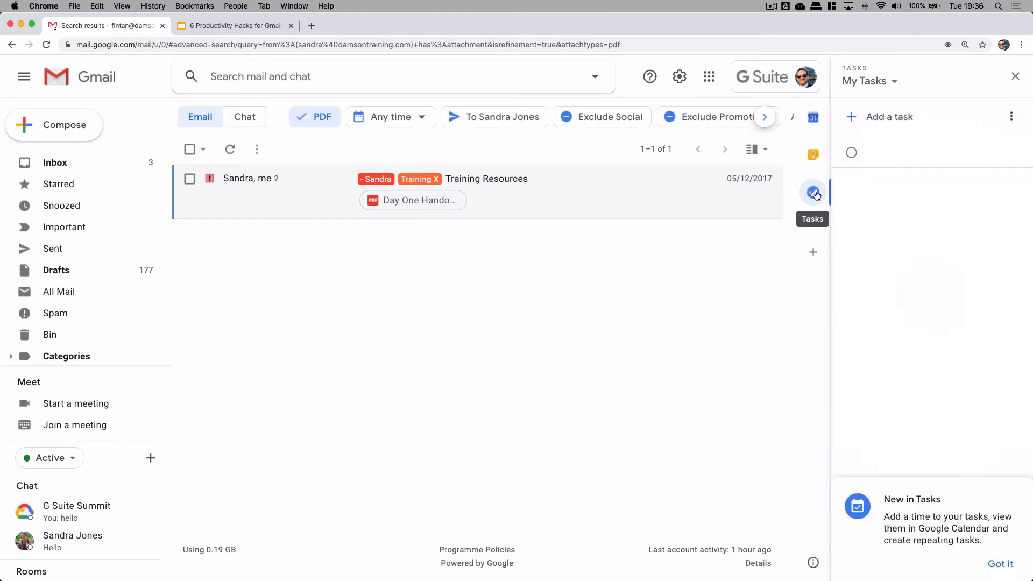
{"action": "mouse_move", "coordinate": [869, 261]}
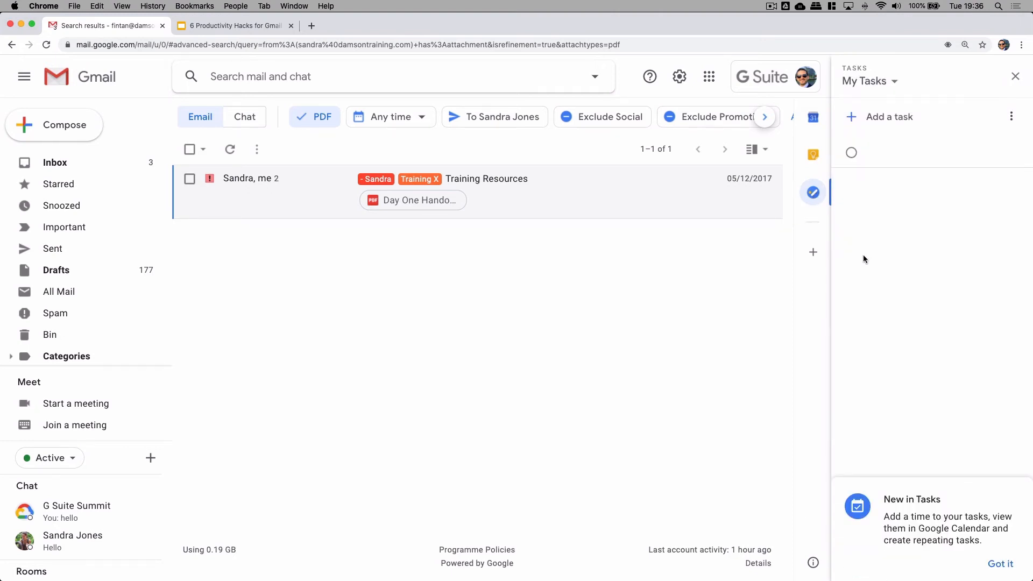
{"action": "left_click", "coordinate": [413, 200]}
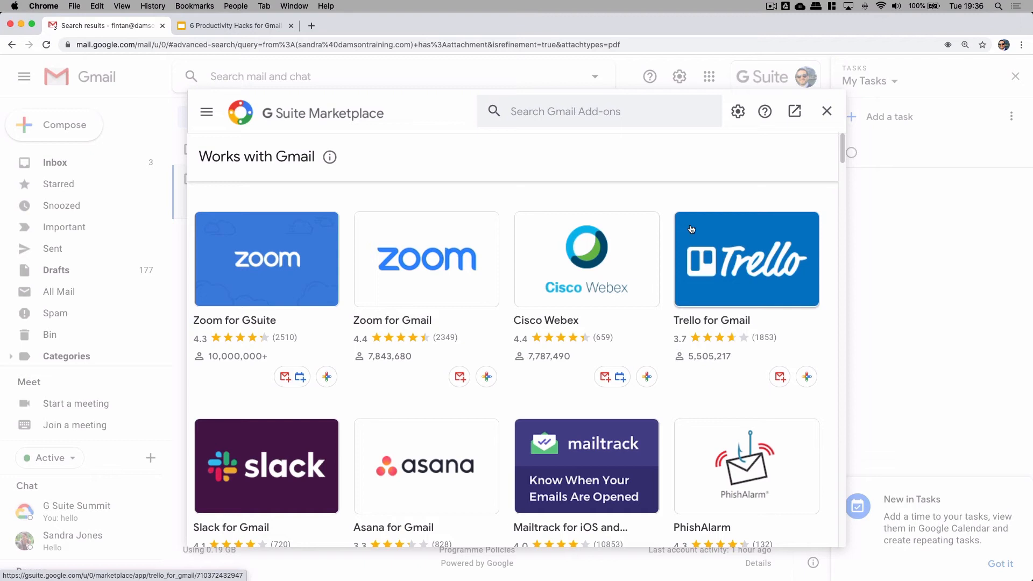
Scroll through the G Suite Marketplace add-on listings to reach Trello for Gmail
{"action": "scroll", "scroll_direction": "down", "scroll_amount": 3}
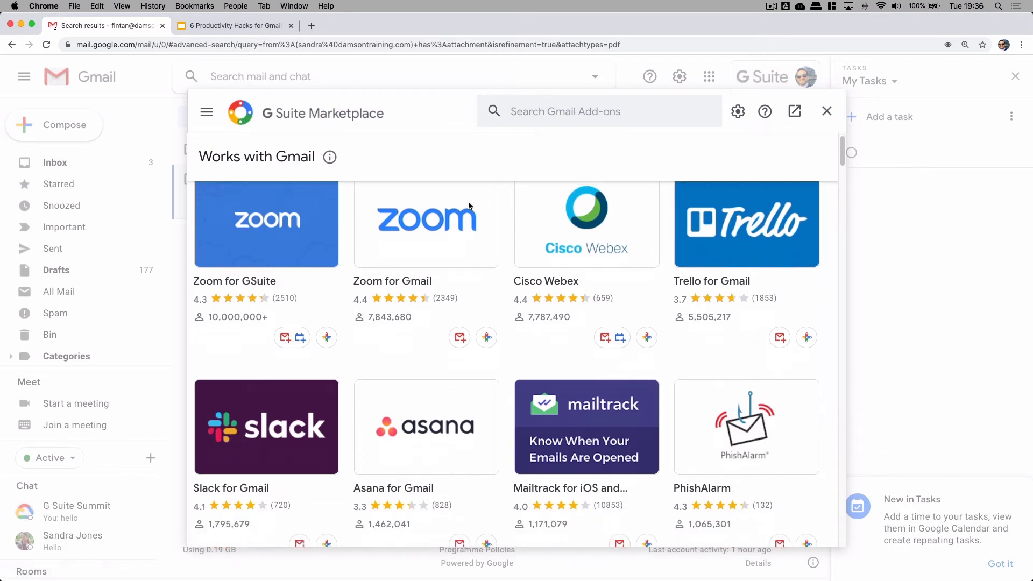
{"action": "scroll", "scroll_direction": "down", "scroll_amount": 3}
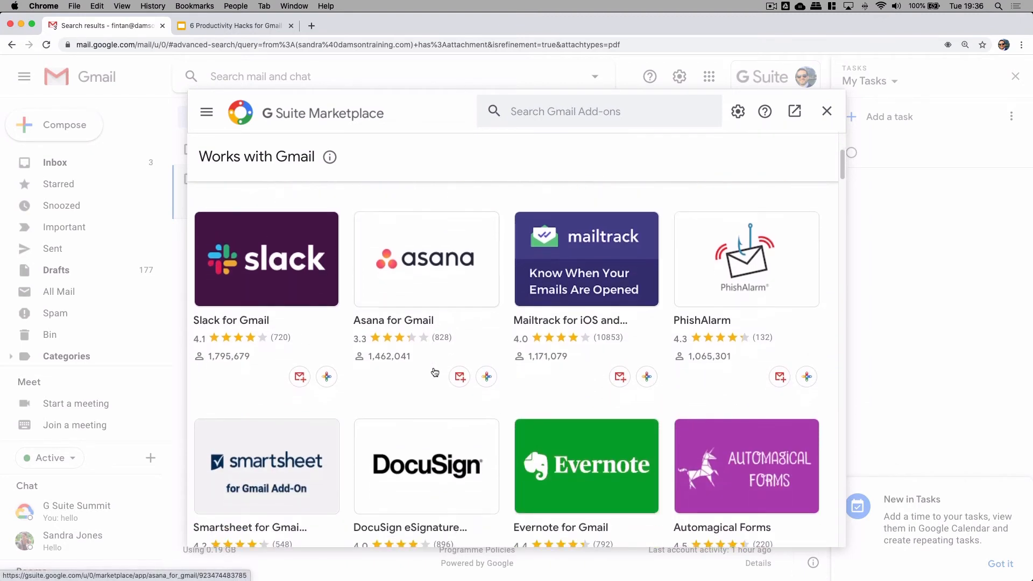
{"action": "scroll", "scroll_direction": "down", "scroll_amount": 3}
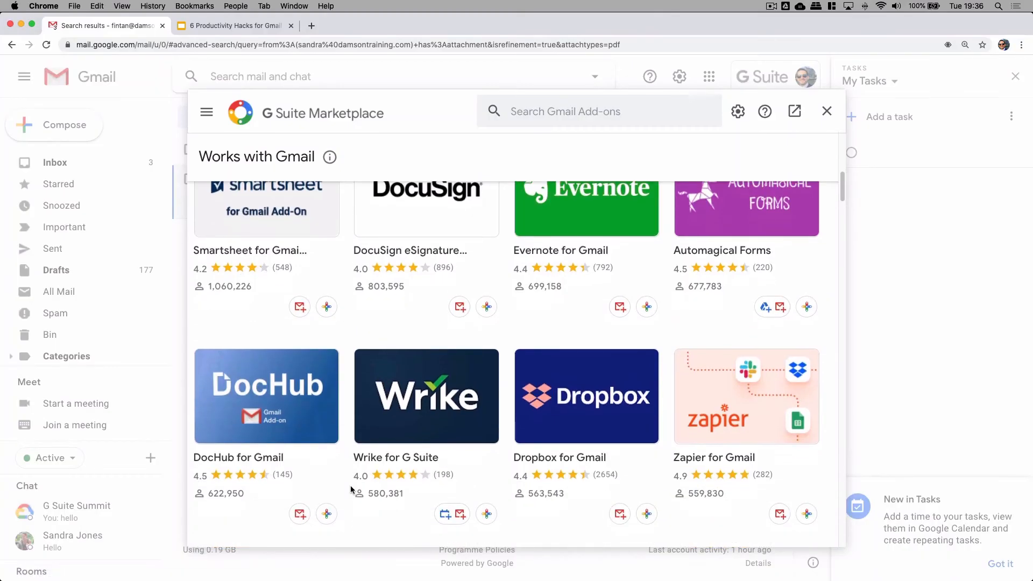
{"action": "scroll", "scroll_direction": "down", "scroll_amount": 3}
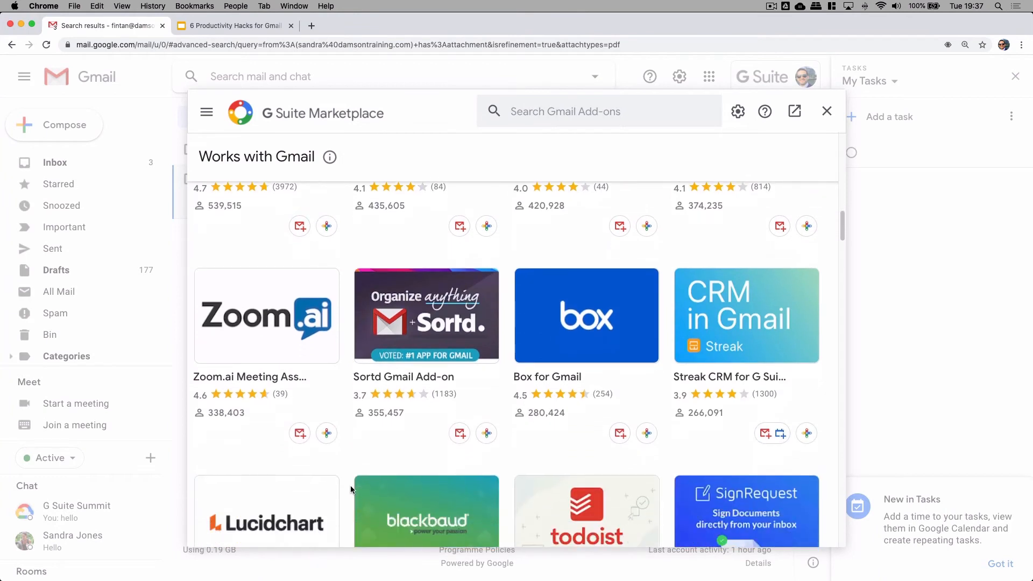
{"action": "scroll", "scroll_direction": "down", "scroll_amount": 3}
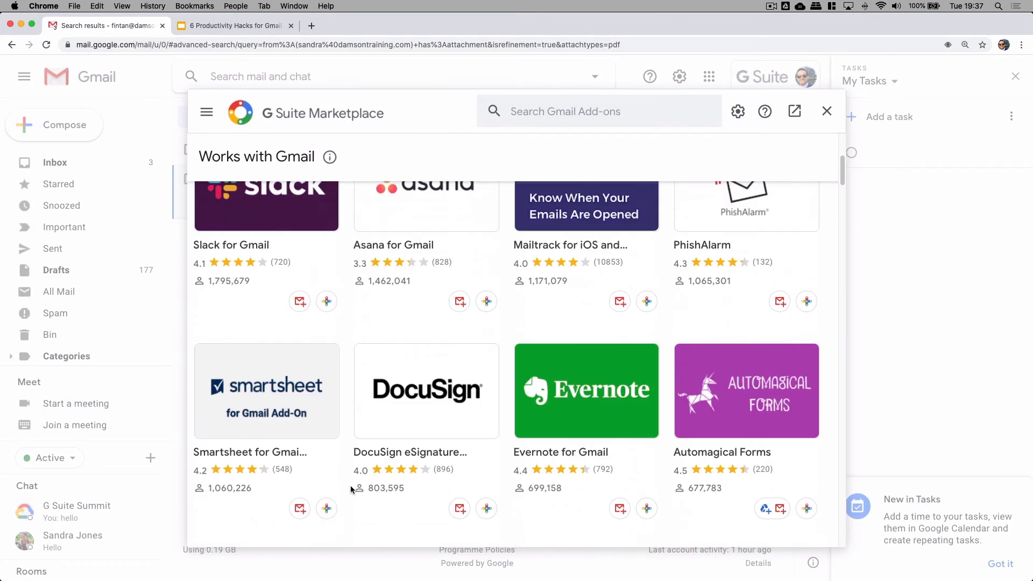
{"action": "scroll", "scroll_direction": "up", "scroll_amount": 3}
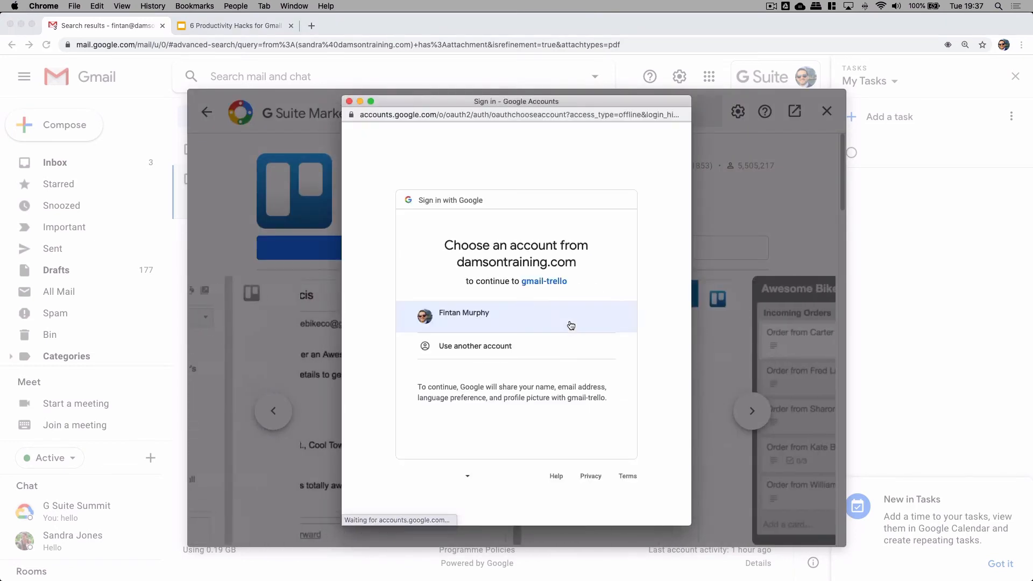
Choose the account, allow gmail-trello access, and dismiss the installation confirmation
{"action": "left_click", "coordinate": [516, 316]}
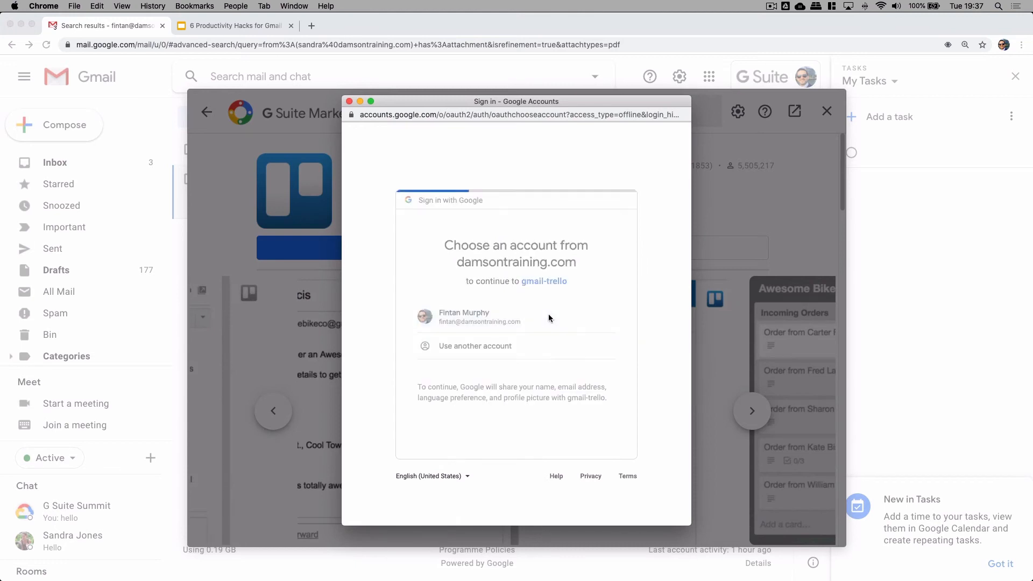
{"action": "left_click", "coordinate": [479, 316]}
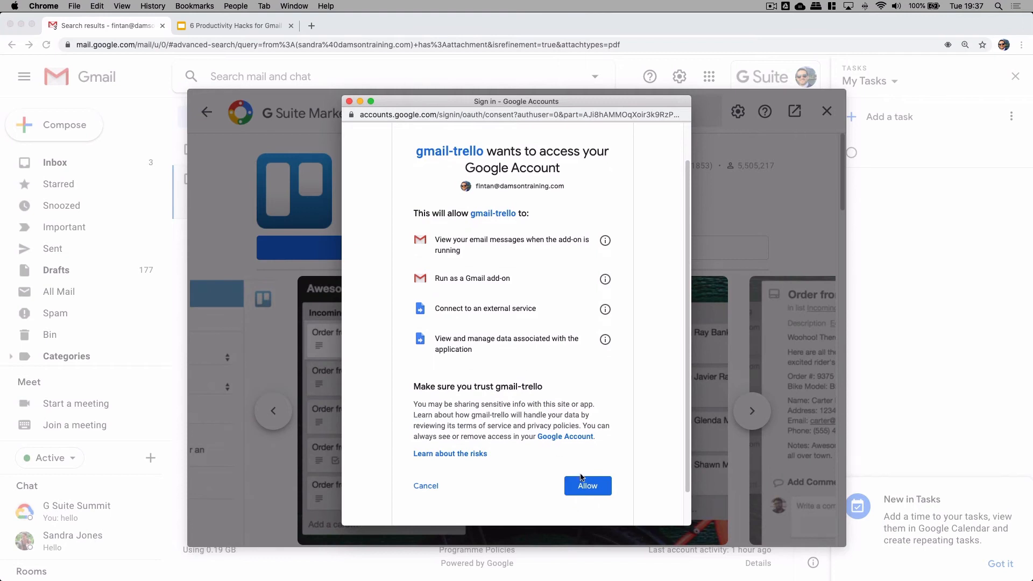
{"action": "left_click", "coordinate": [587, 485]}
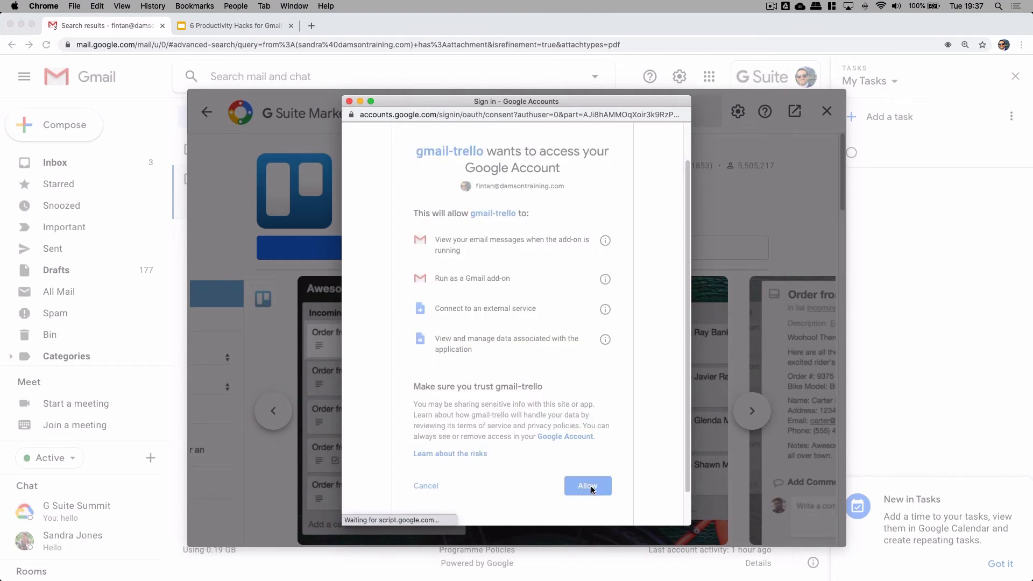
{"action": "left_click", "coordinate": [588, 486]}
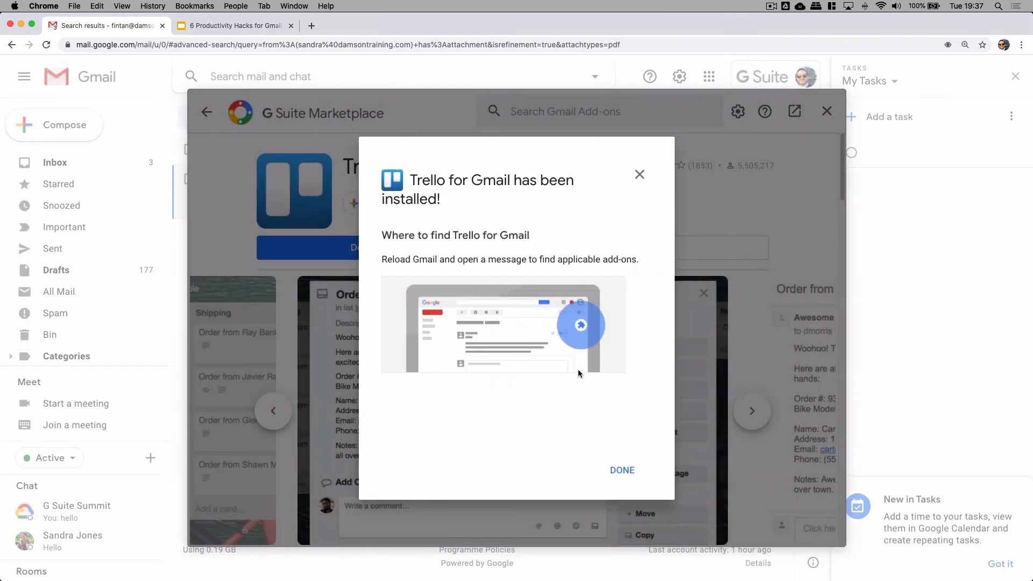
{"action": "left_click", "coordinate": [622, 470]}
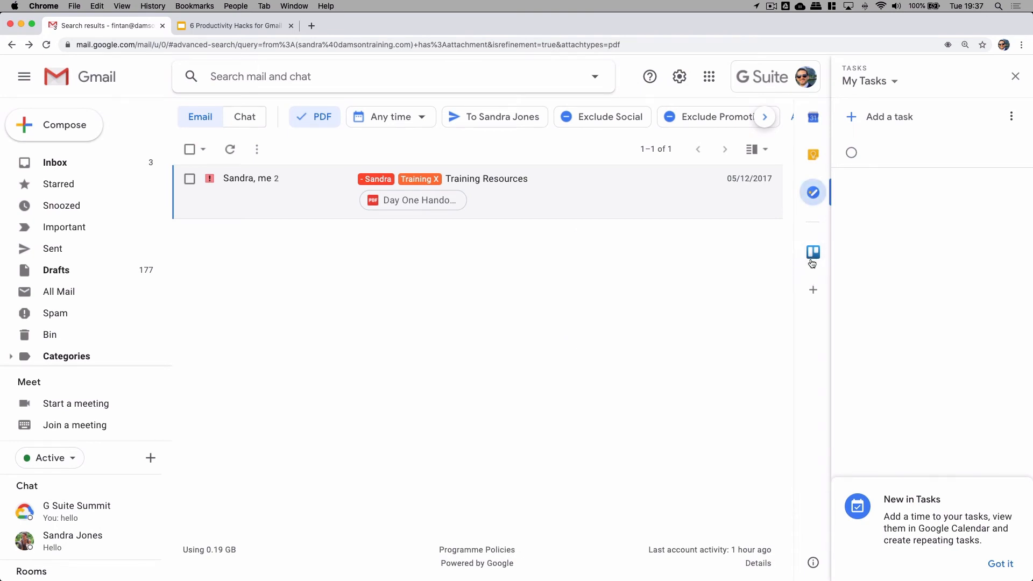
Open the Trello for Gmail side panel beside the Training Resources email
{"action": "left_click", "coordinate": [812, 252]}
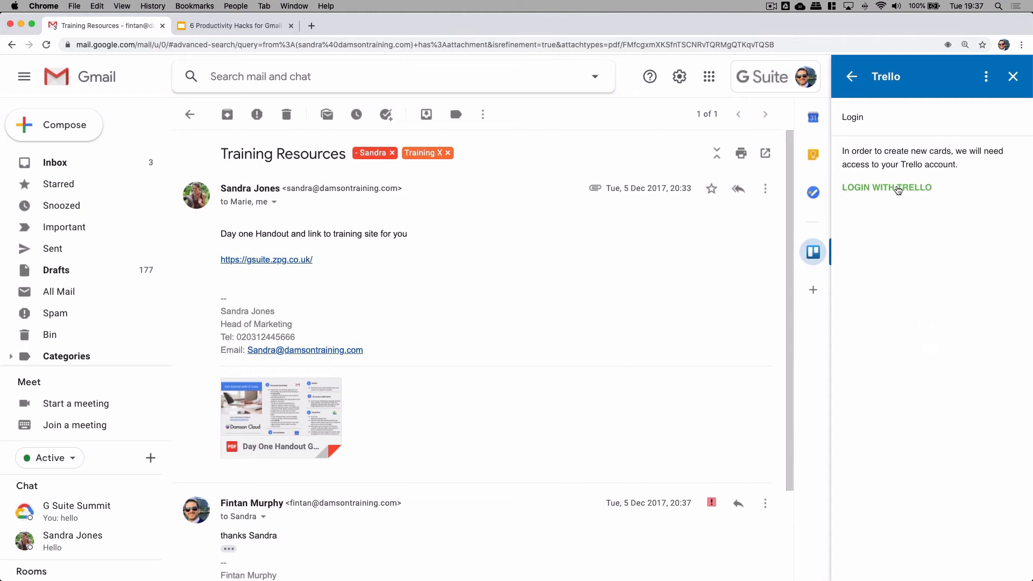
{"action": "mouse_move", "coordinate": [447, 262]}
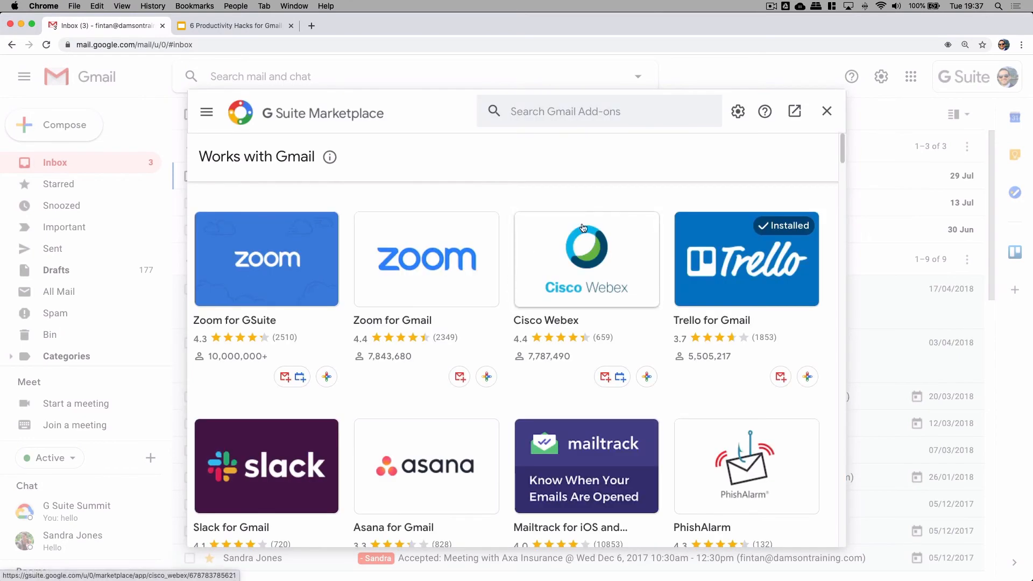
{"action": "scroll", "scroll_direction": "down", "scroll_amount": 3}
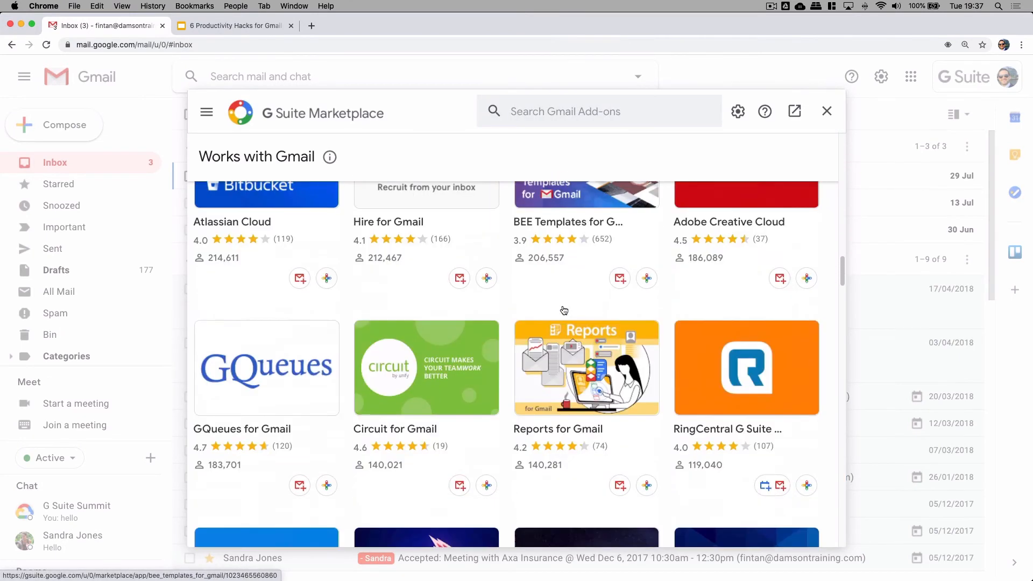
{"action": "scroll", "scroll_direction": "down", "scroll_amount": 3}
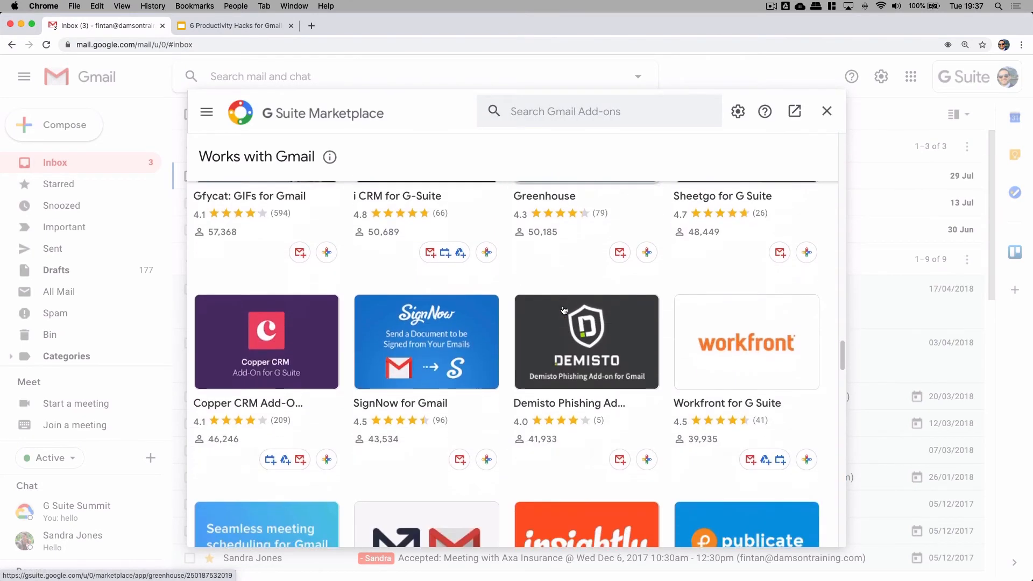
{"action": "scroll", "scroll_direction": "down", "scroll_amount": 3}
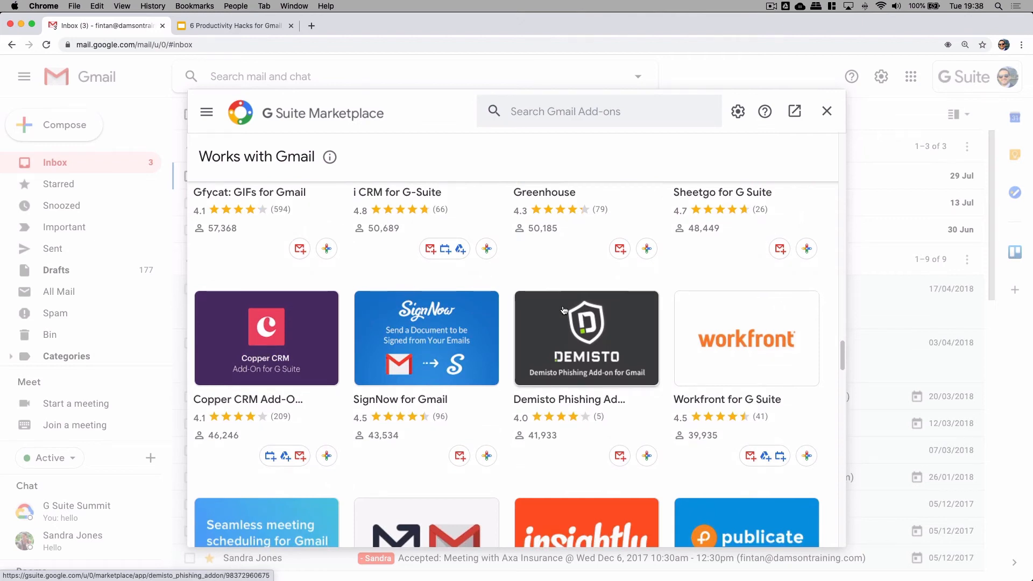